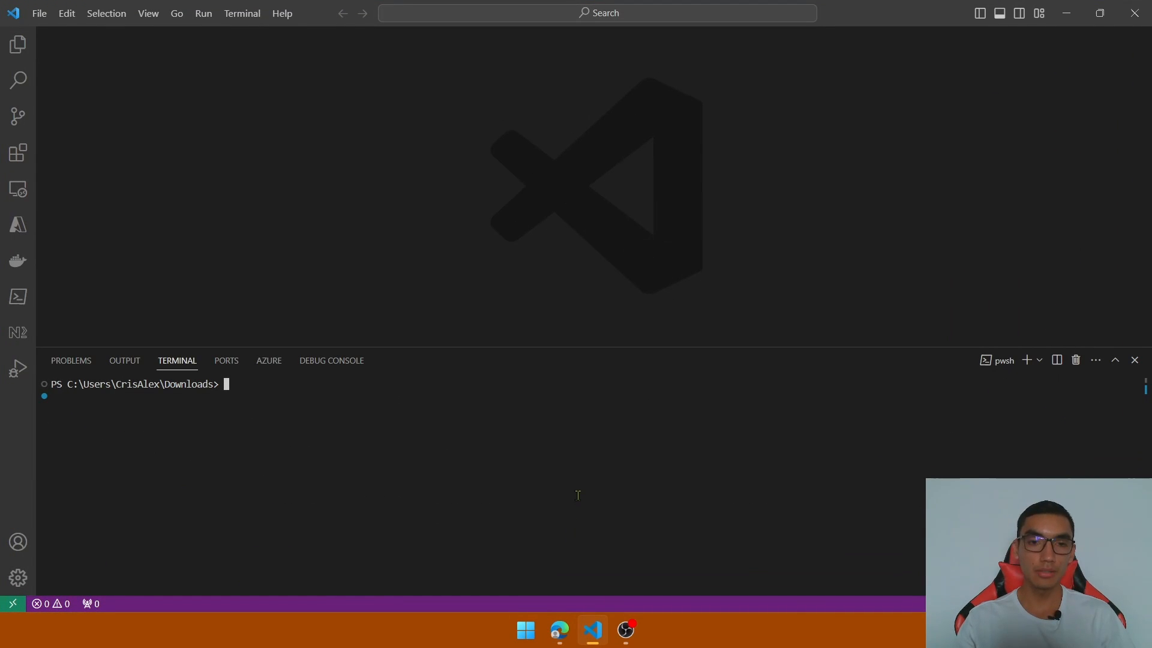
Run ng new sidenav -s -S --defaults to generate the sidenav Angular project.
type("ng n")
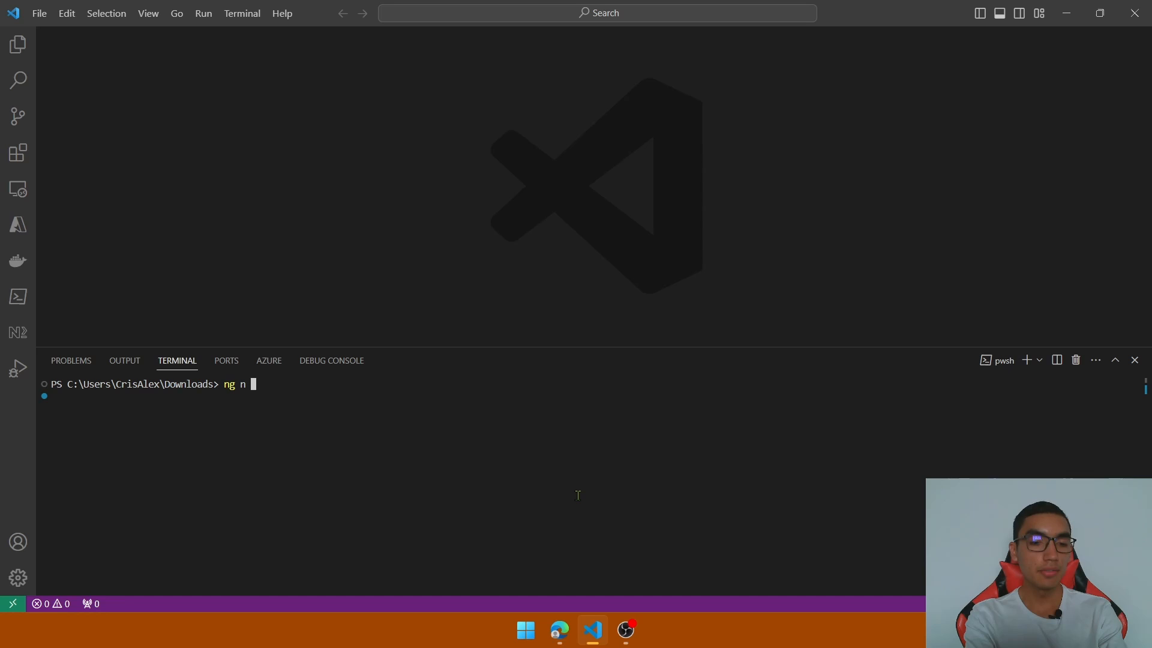
type("sidenav -s -S --de")
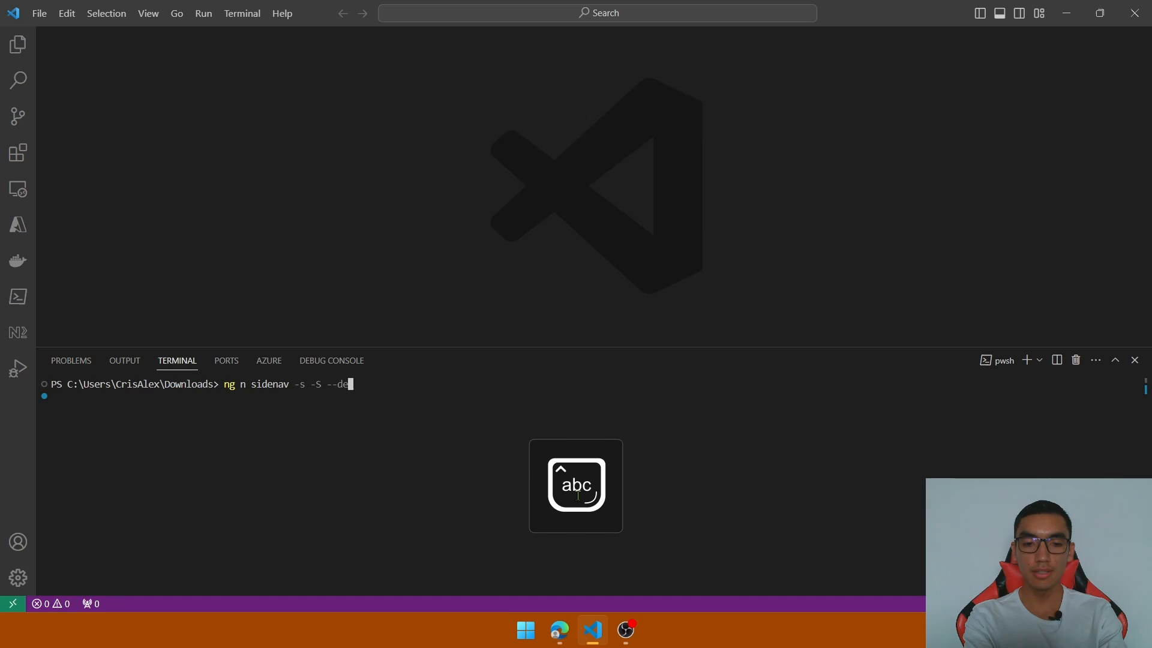
type("aults")
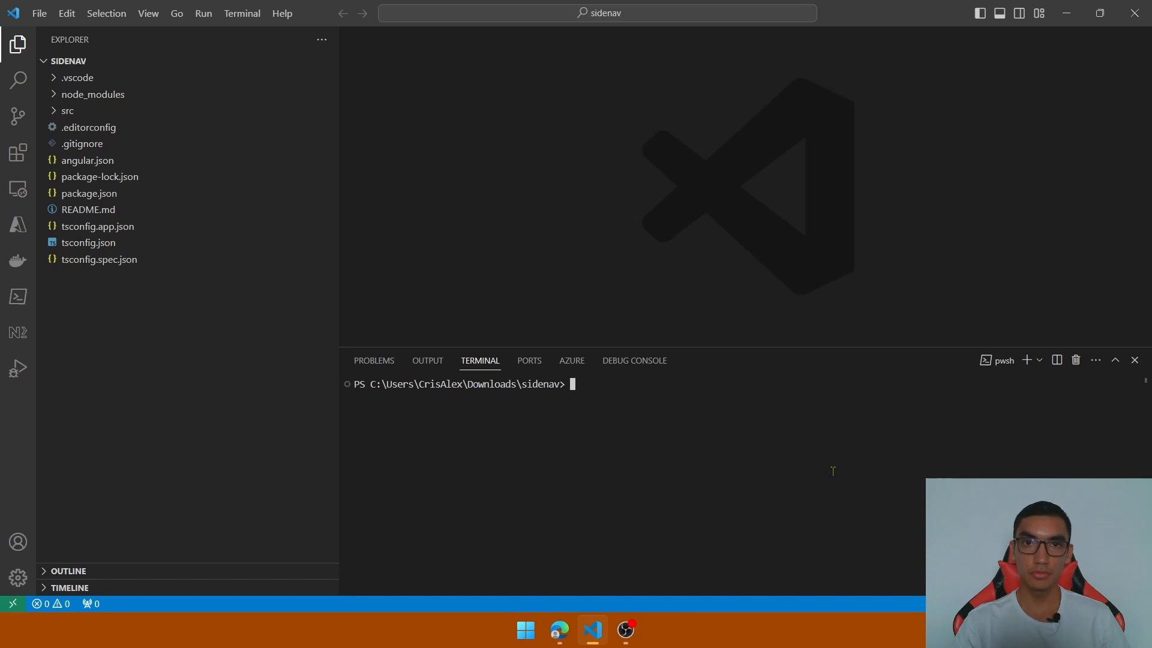
type("ng add @angular/material")
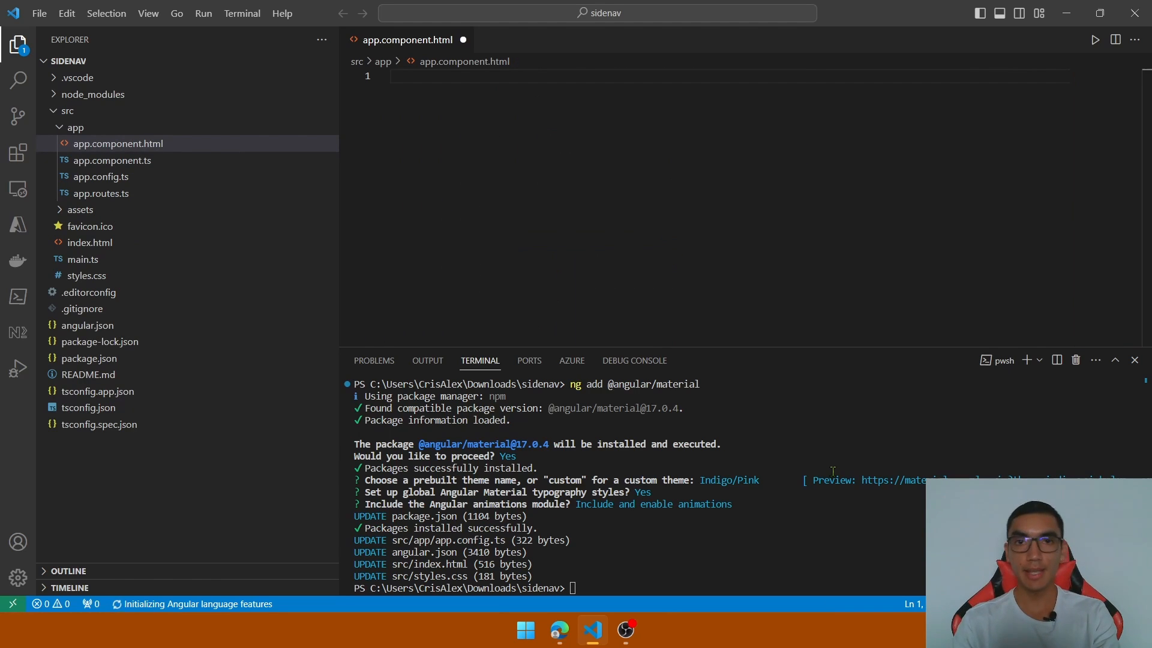
key("alt+tab")
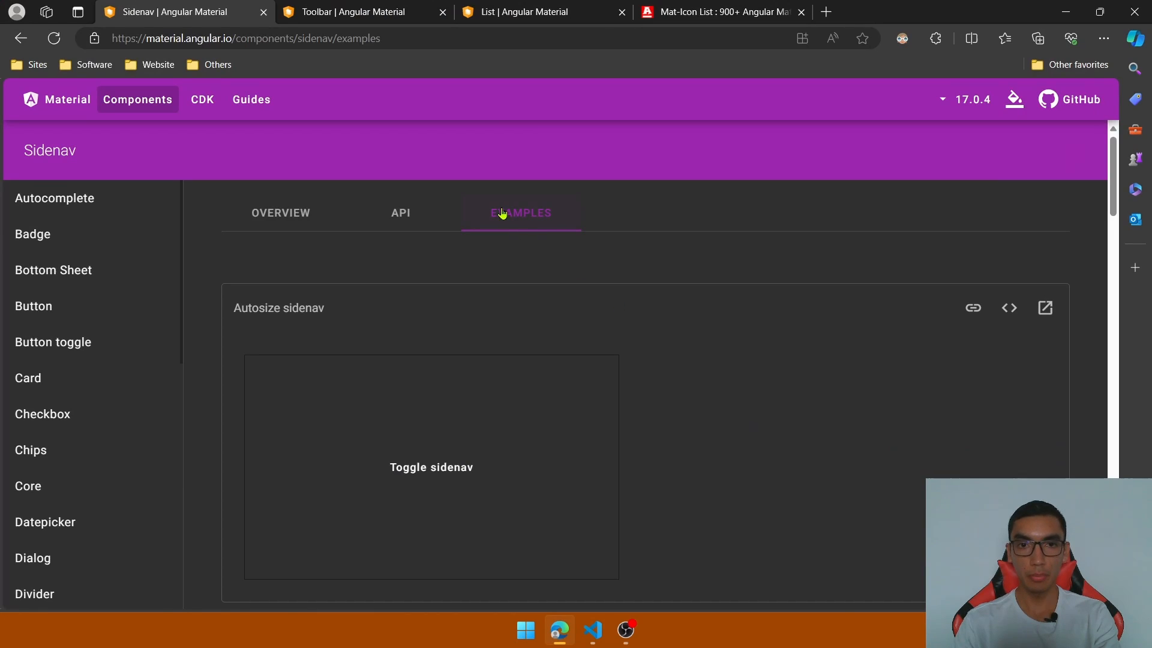
Copy the HTML and TS import lines of the custom escape/backdrop sidenav example.
scroll("down", 3)
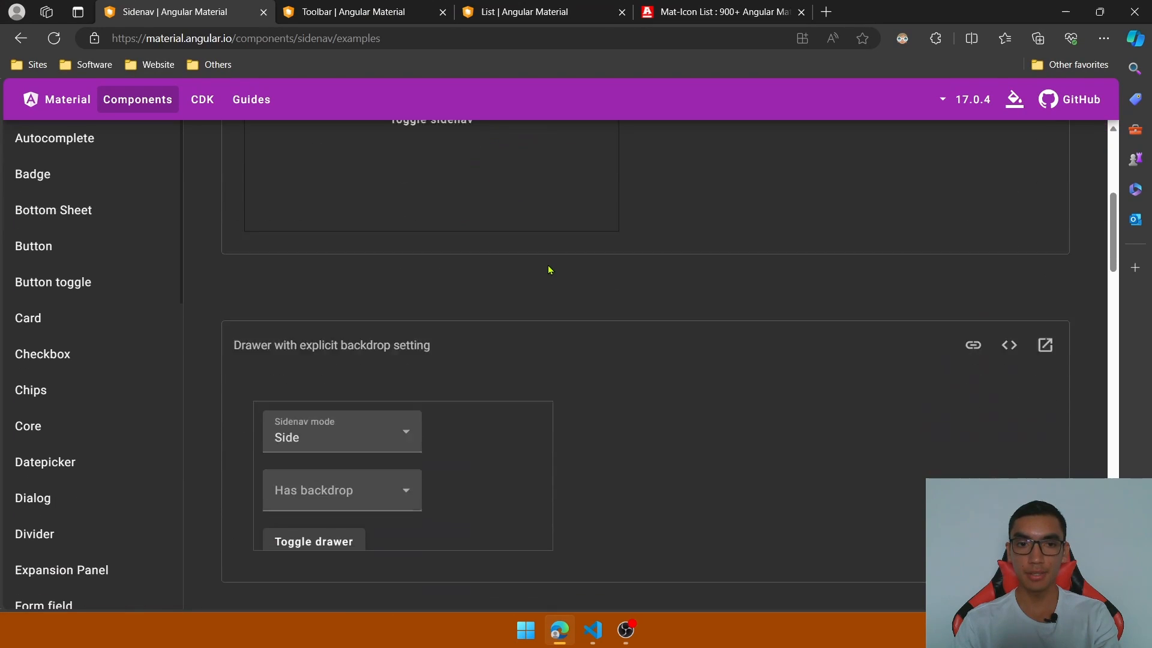
scroll("down", 3)
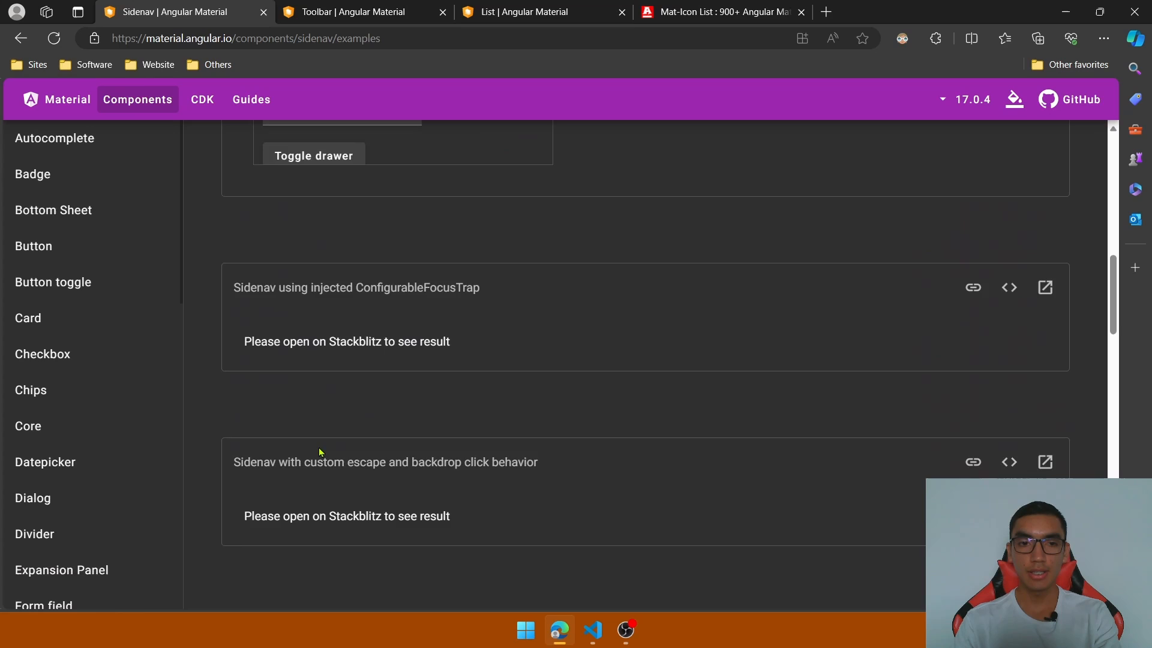
scroll("down", 3)
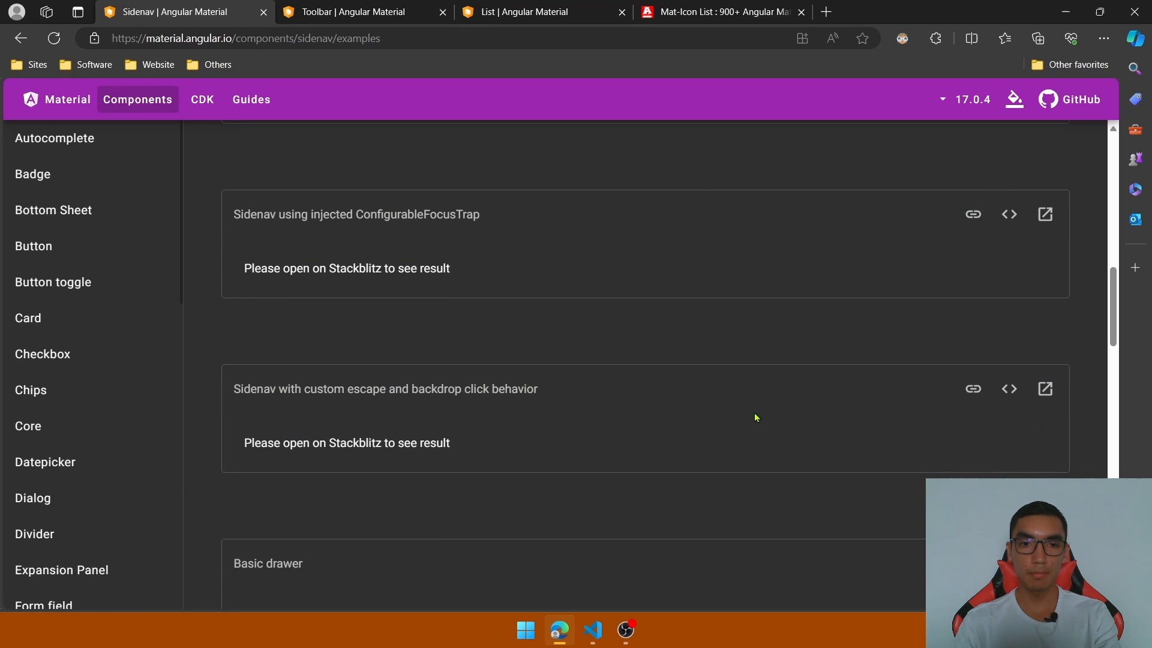
mouse_move(1009, 388)
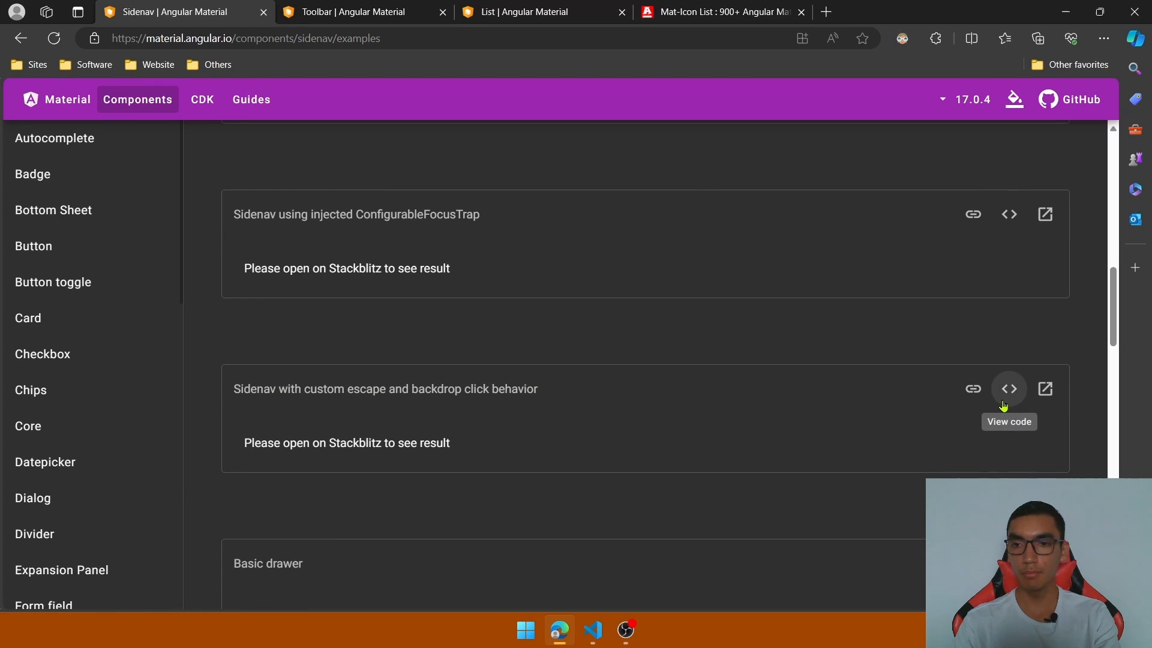
left_click(1009, 389)
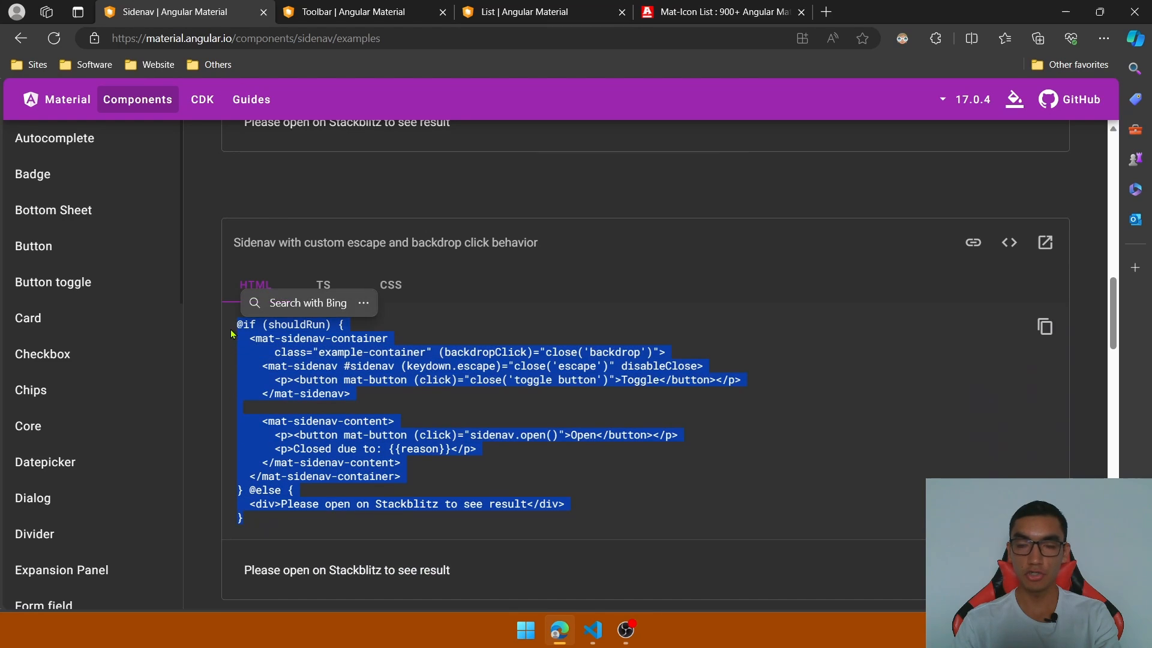
left_click(592, 630)
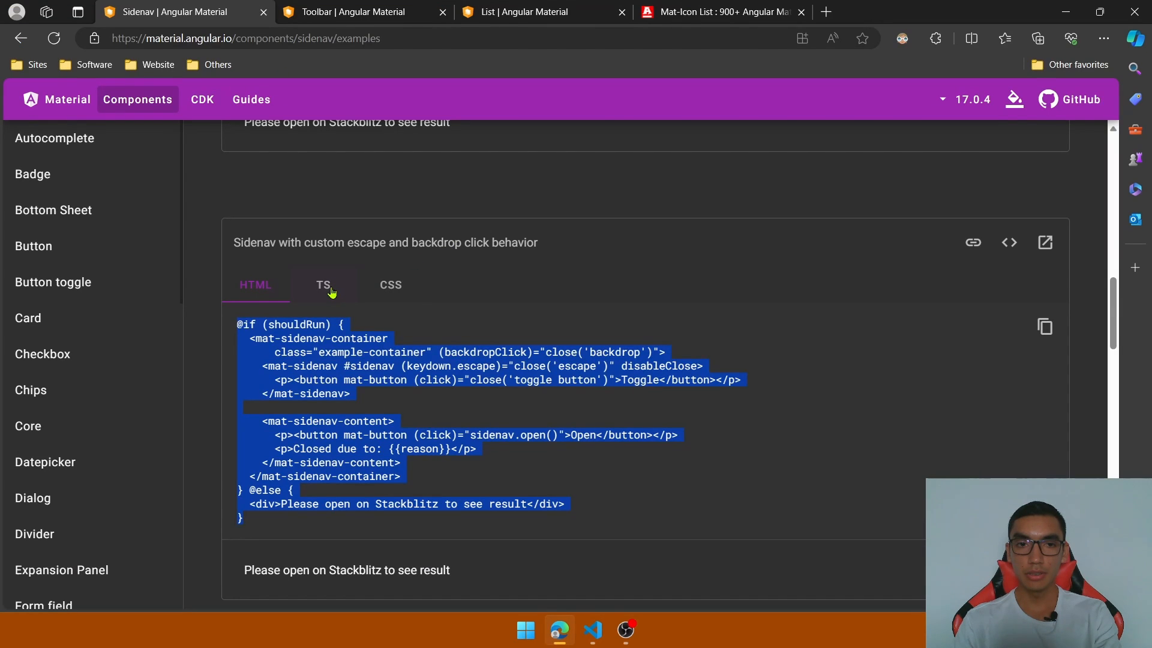
left_click(322, 284)
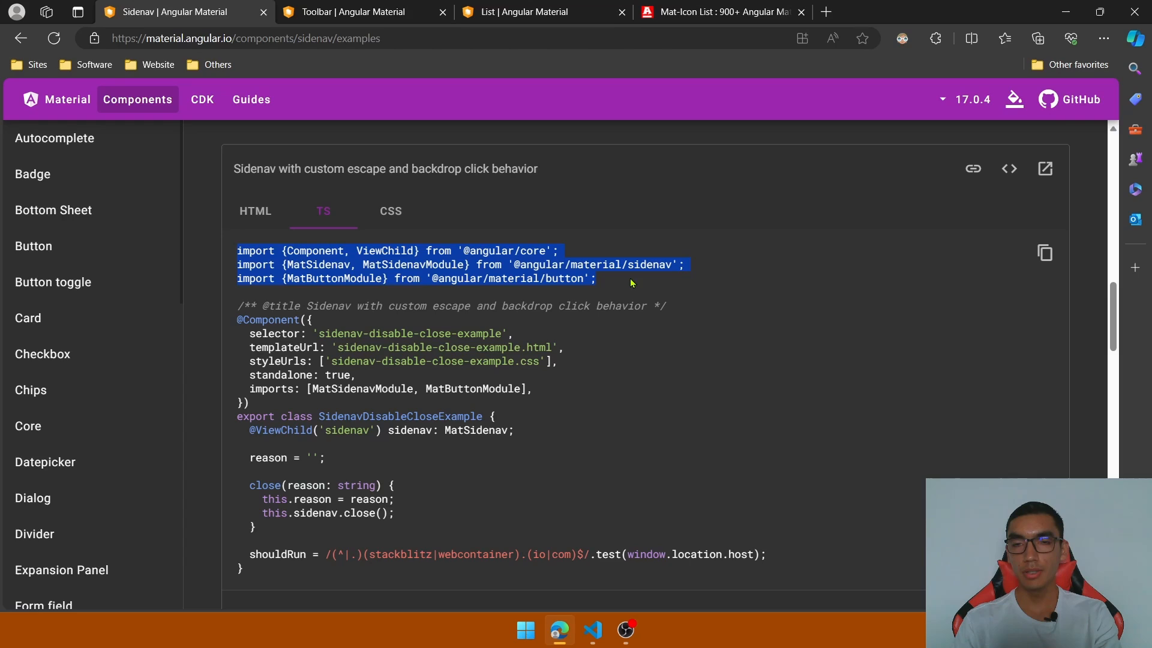
left_click(592, 630)
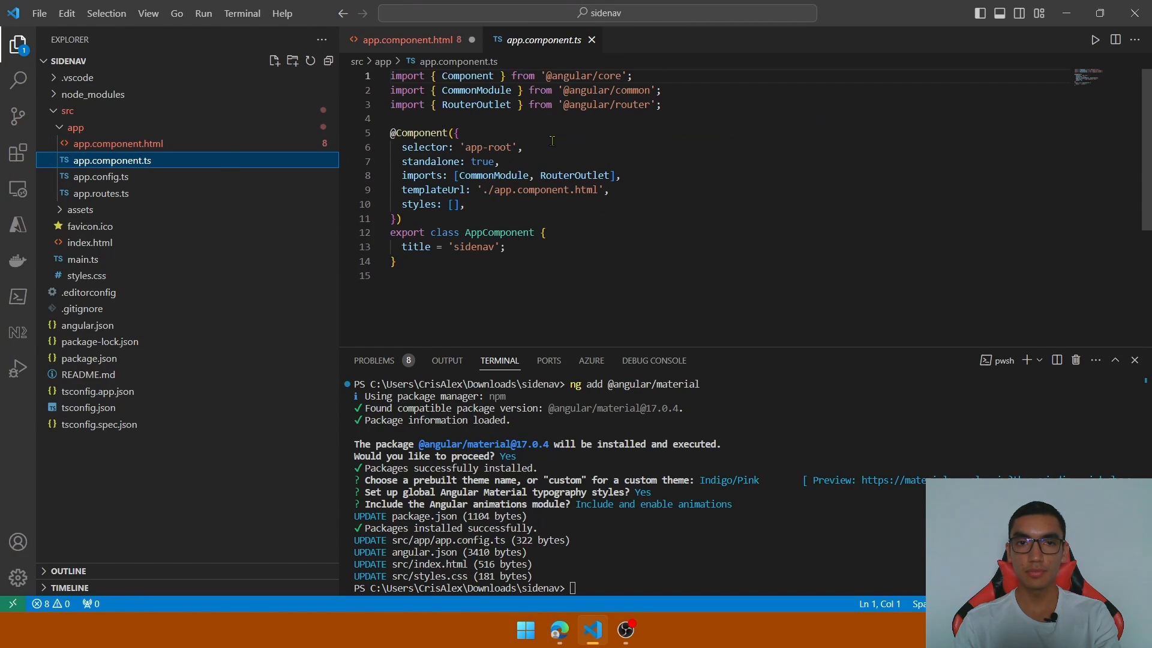
left_click(559, 630)
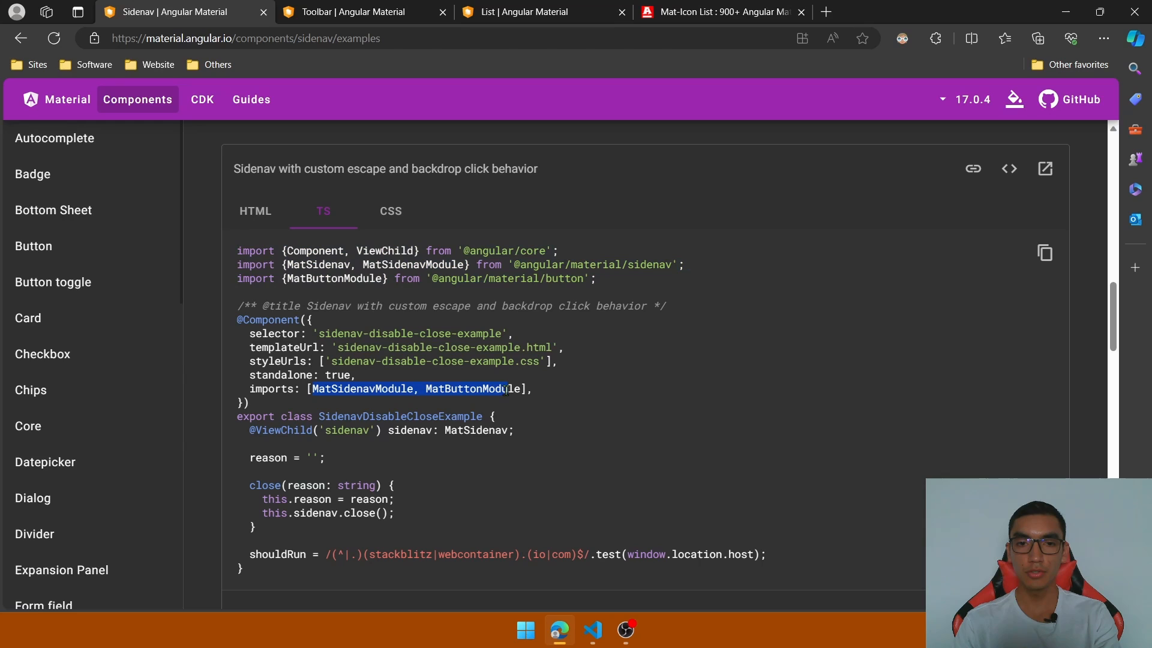
left_click(591, 630)
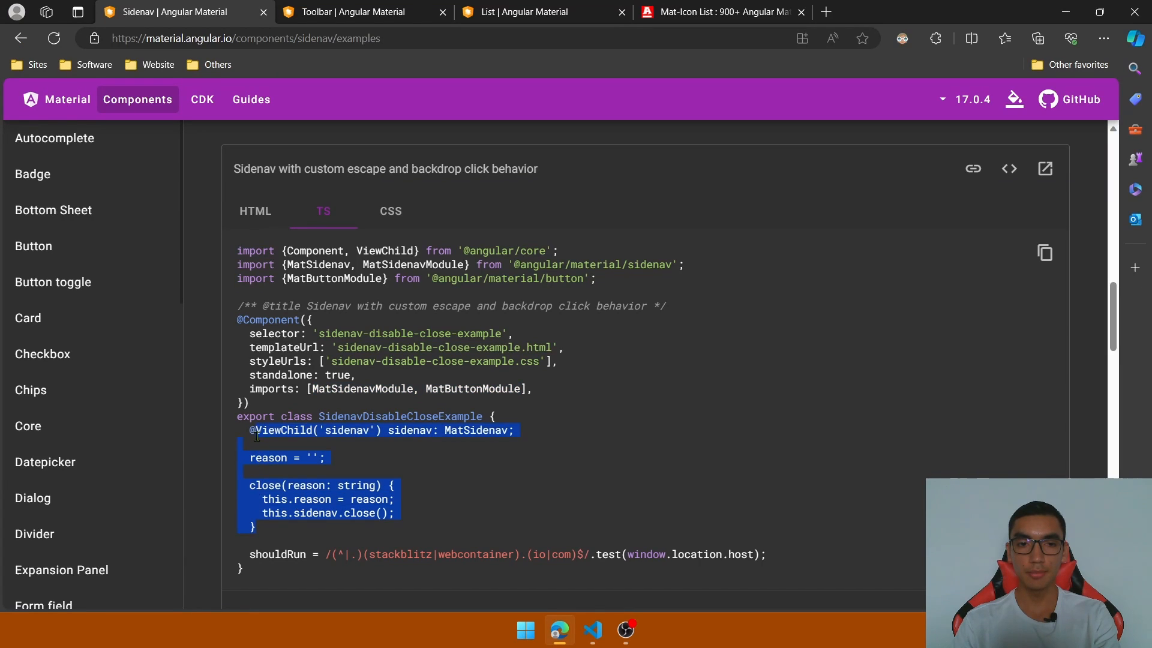
right_click(281, 430)
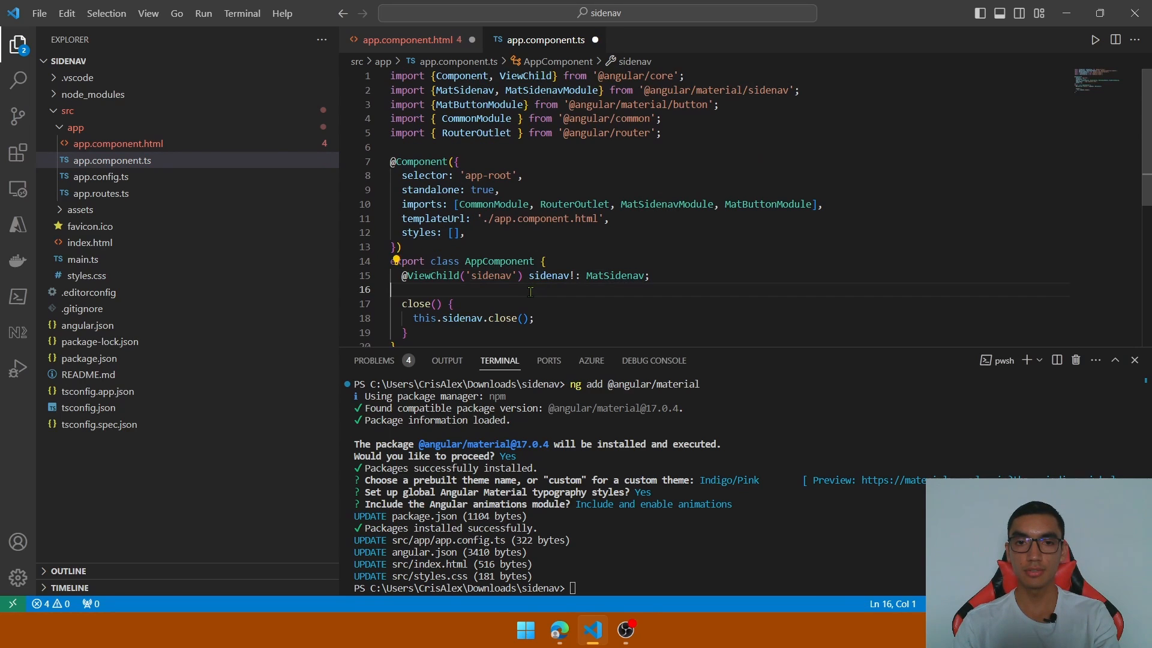
Copy the example's .example-container CSS into the component's inline styles.
left_click(559, 630)
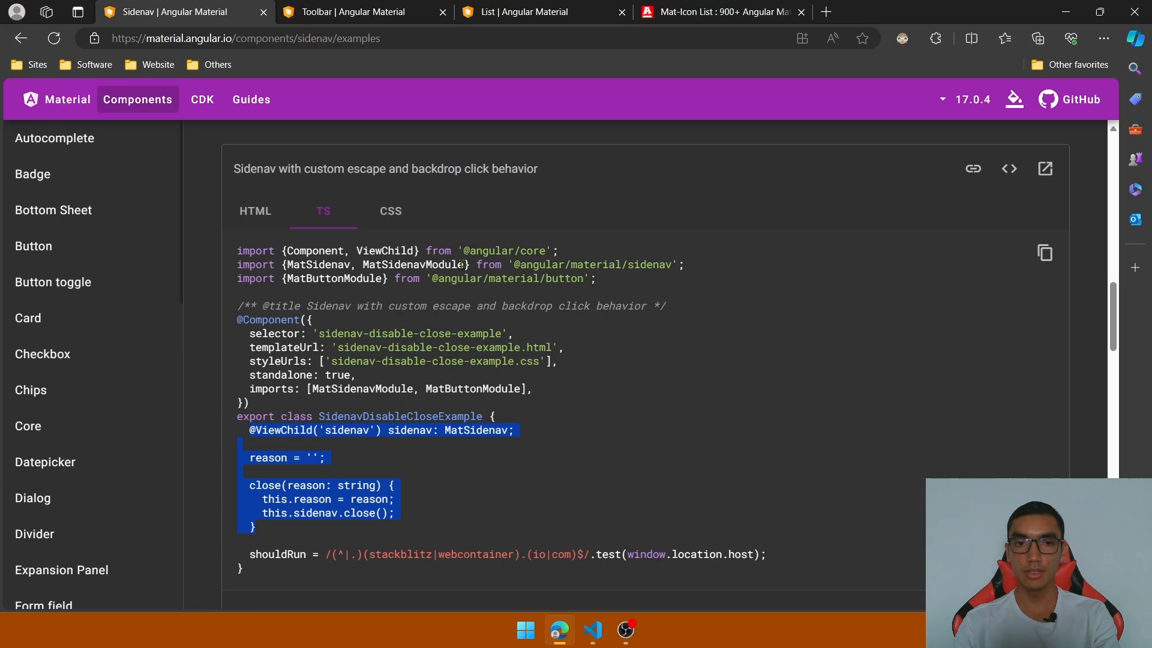
left_click(390, 211)
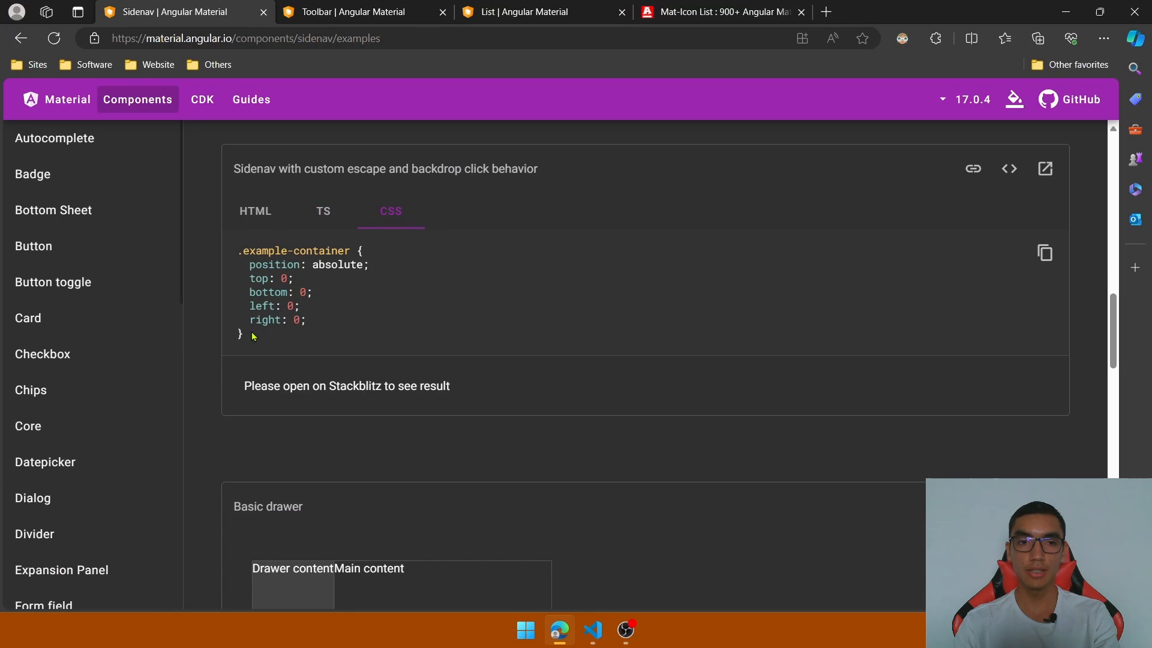
left_click(591, 630)
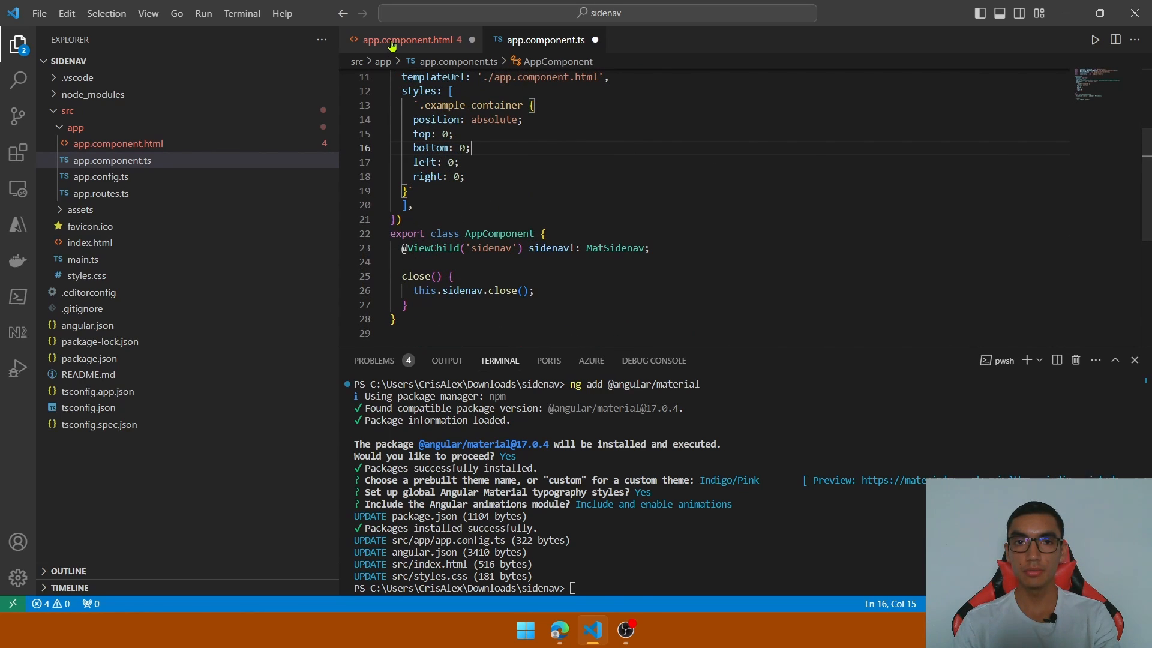
Strip the close() arguments and Toggle button from app.component.html and copy the mat-icon snippet.
left_click(408, 39)
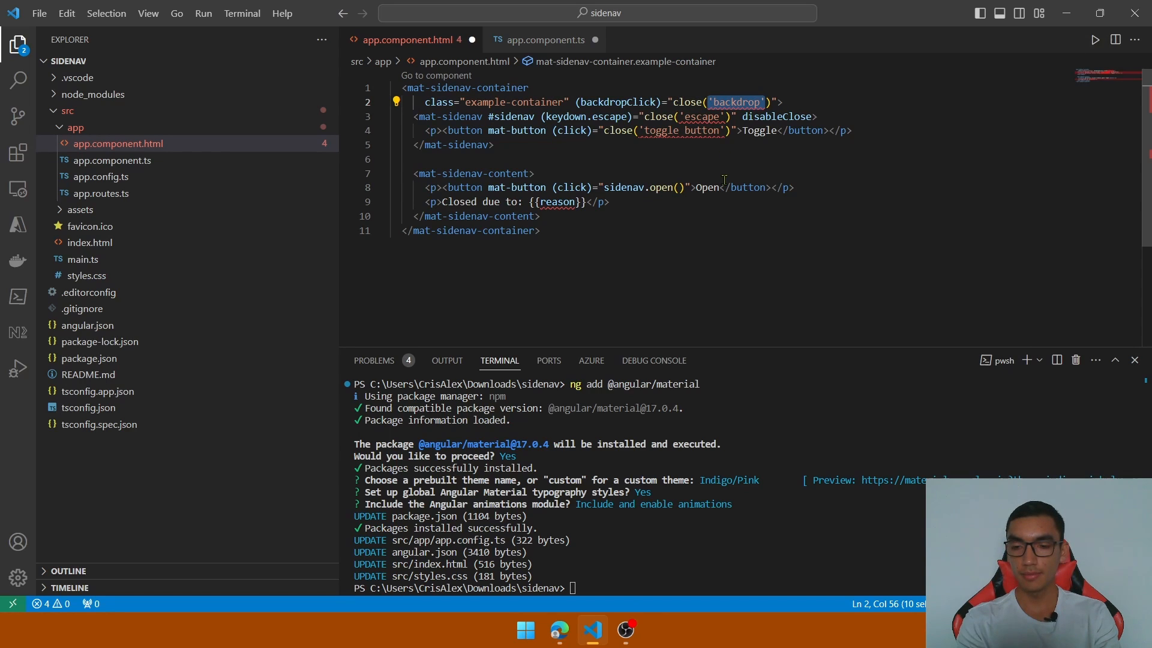
key("Delete")
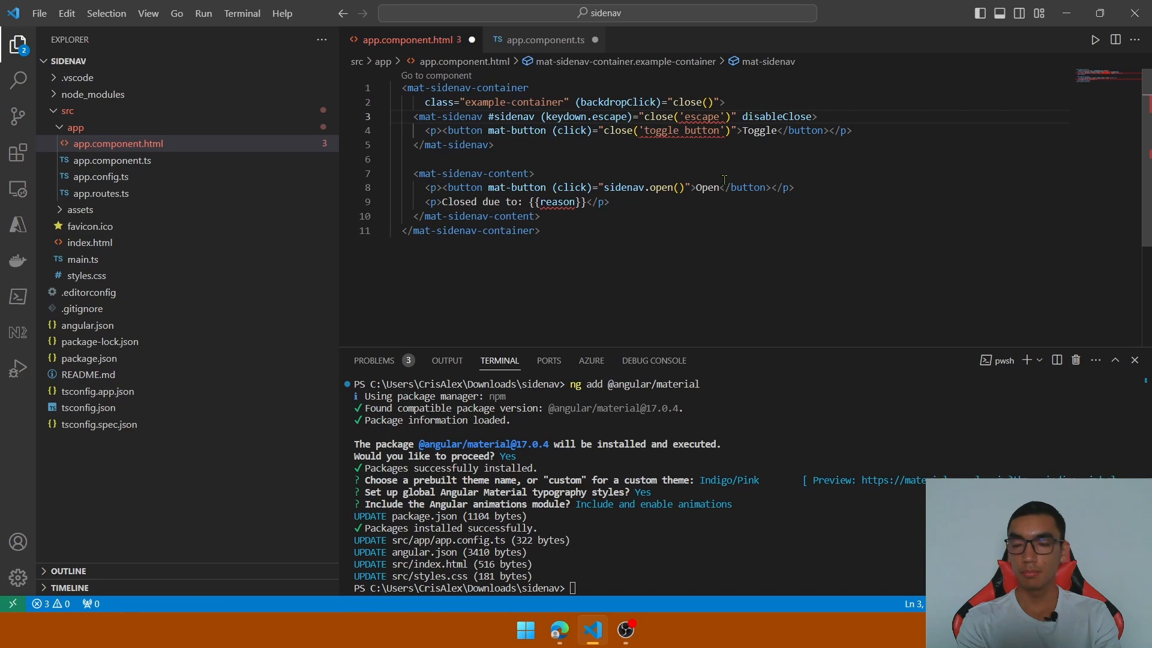
double_click(701, 117)
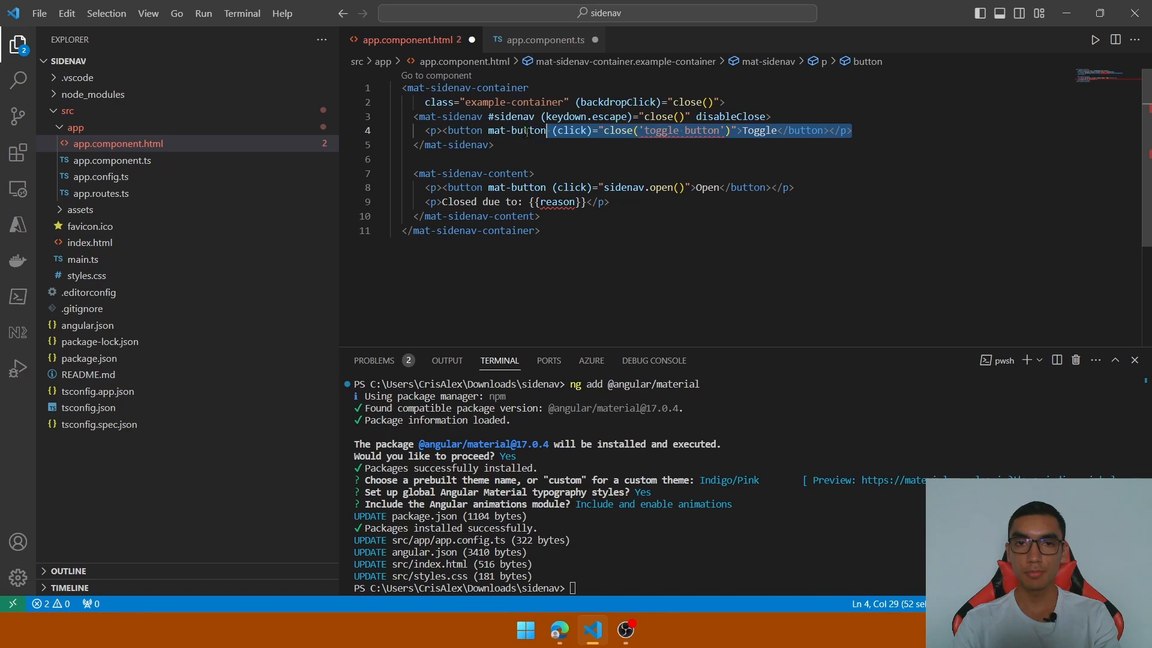
key("Delete")
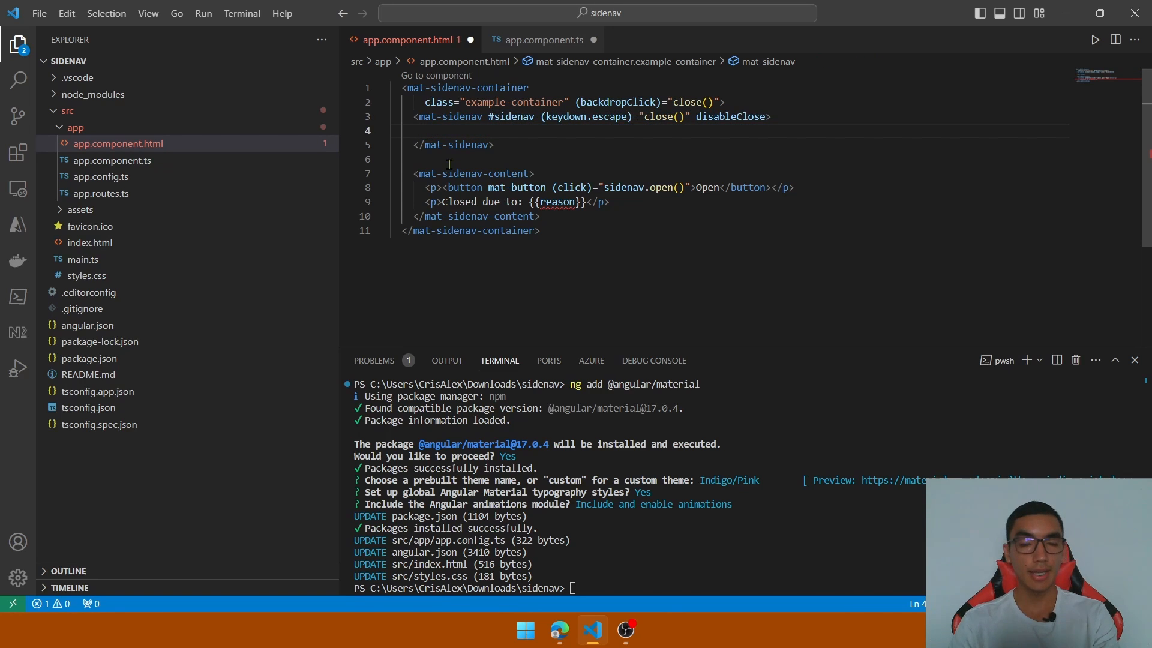
key("alt+tab")
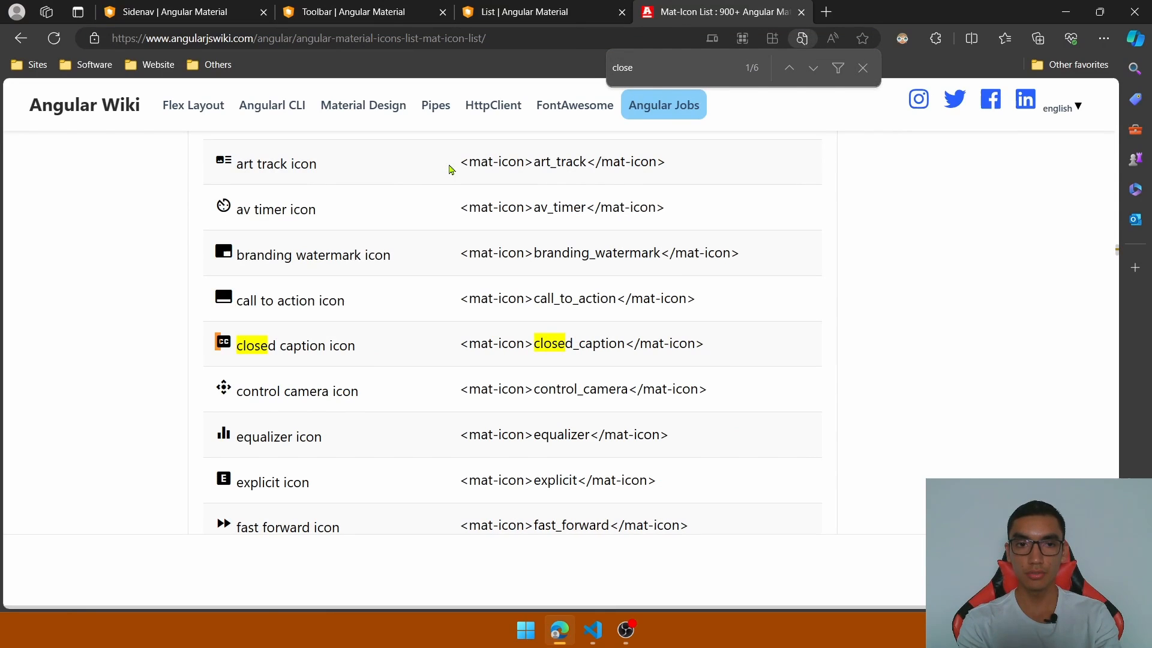
left_click(592, 630)
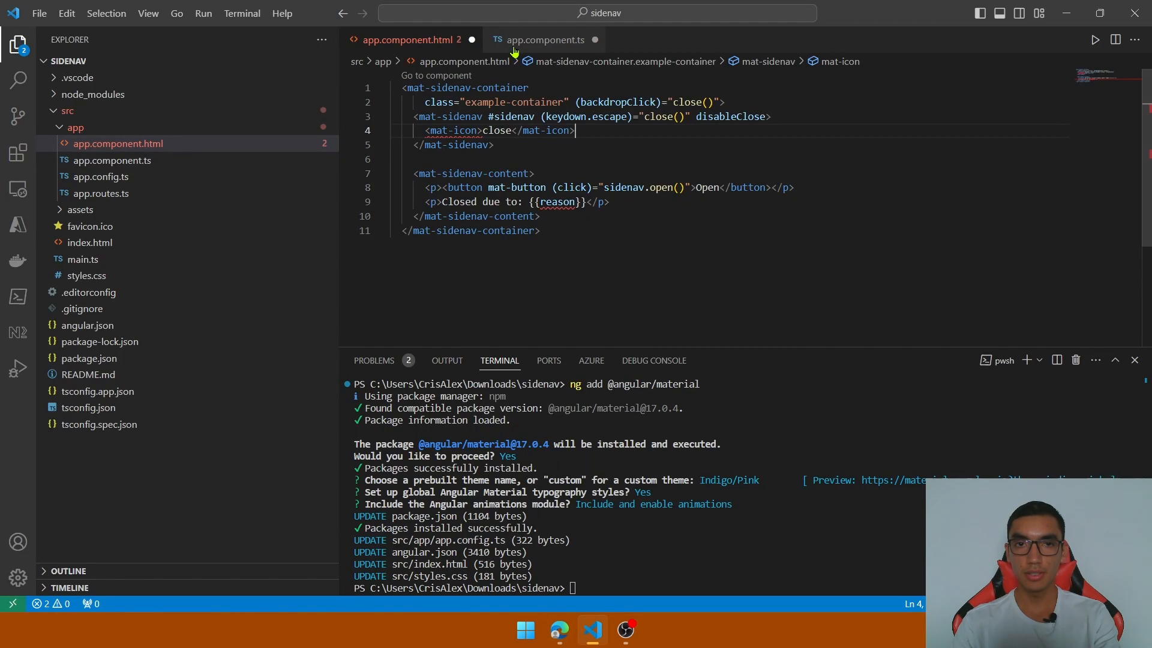
Import MatIconModule and give the close mat-icon (click)="close()" with cursor:pointer.
left_click(545, 39)
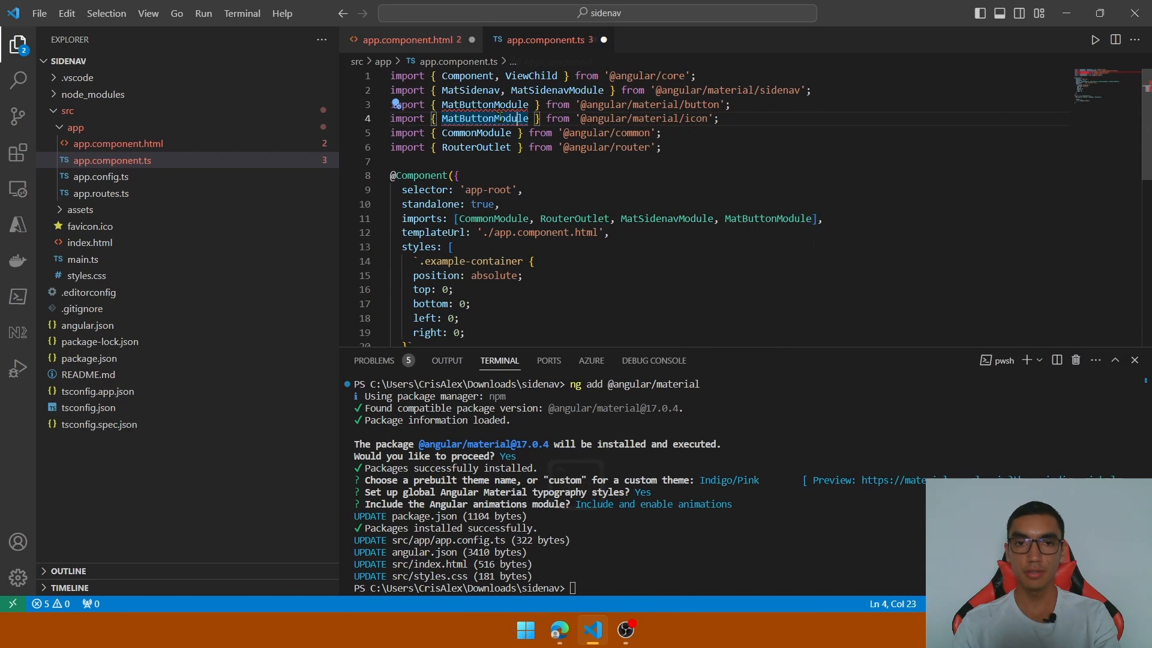
type("MatIconModule")
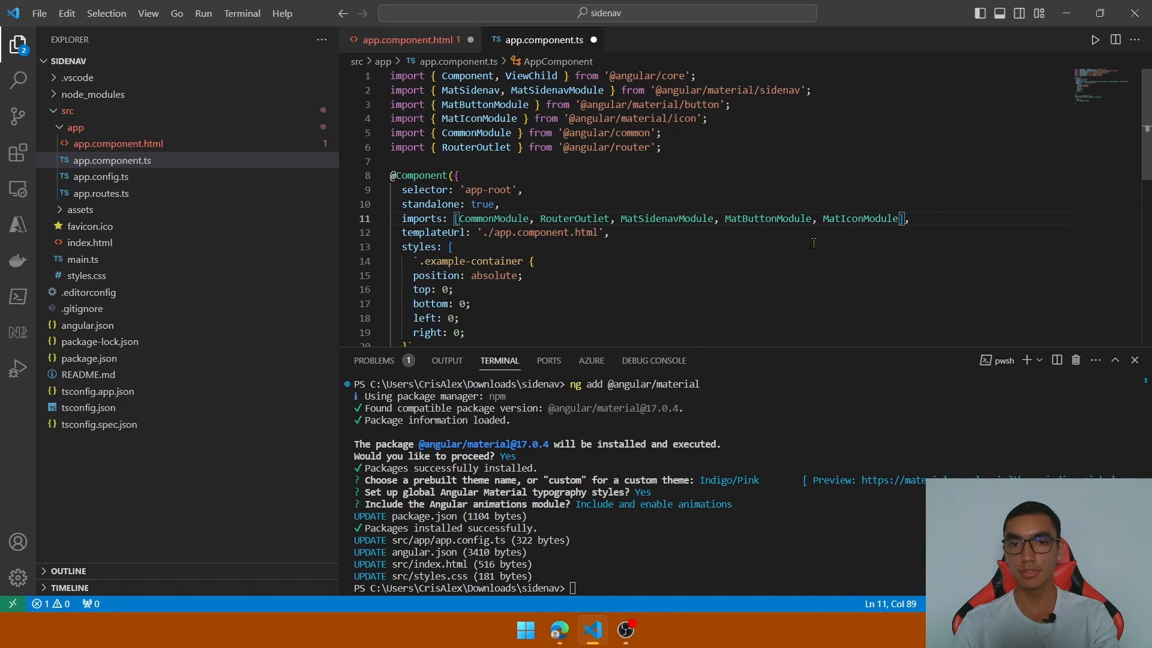
left_click(404, 38)
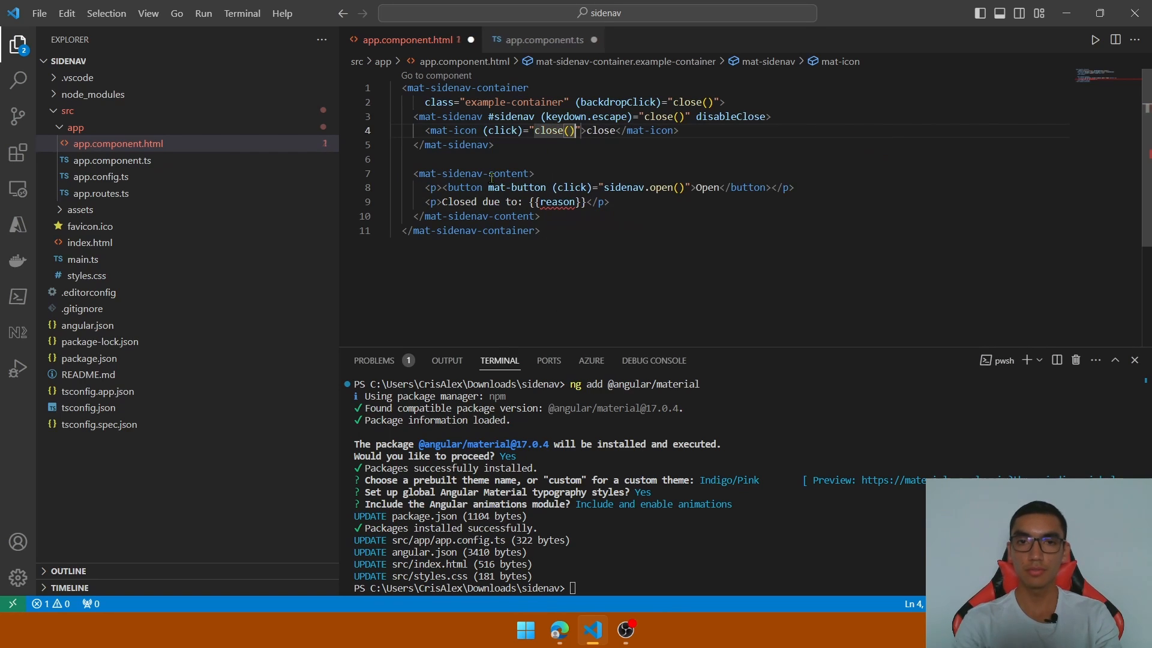
type("style=\"cursor: pointer;")
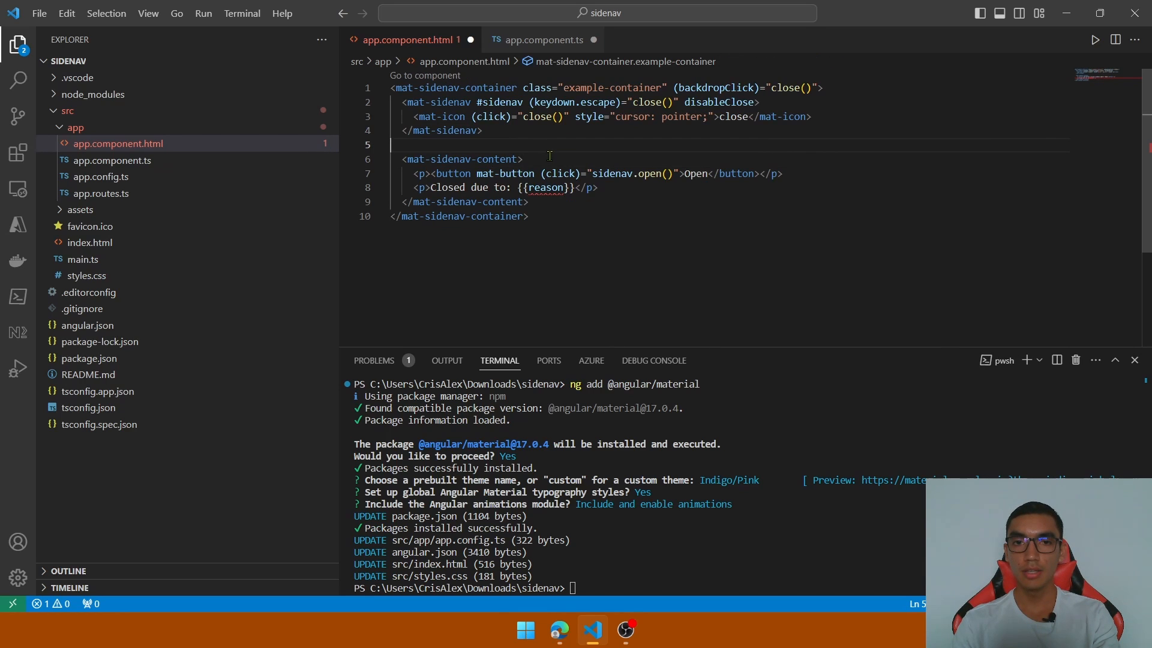
left_click(476, 158)
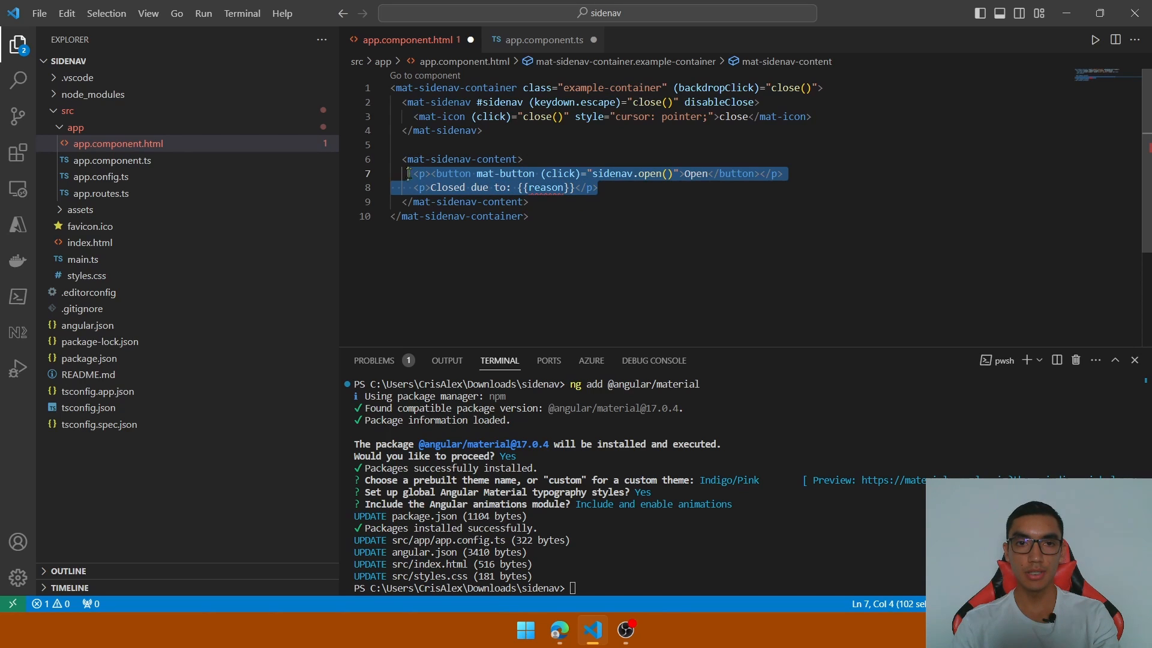
Replace the Open button and reason paragraphs with the docs' mat-toolbar and import MatToolbarModule.
key("Delete")
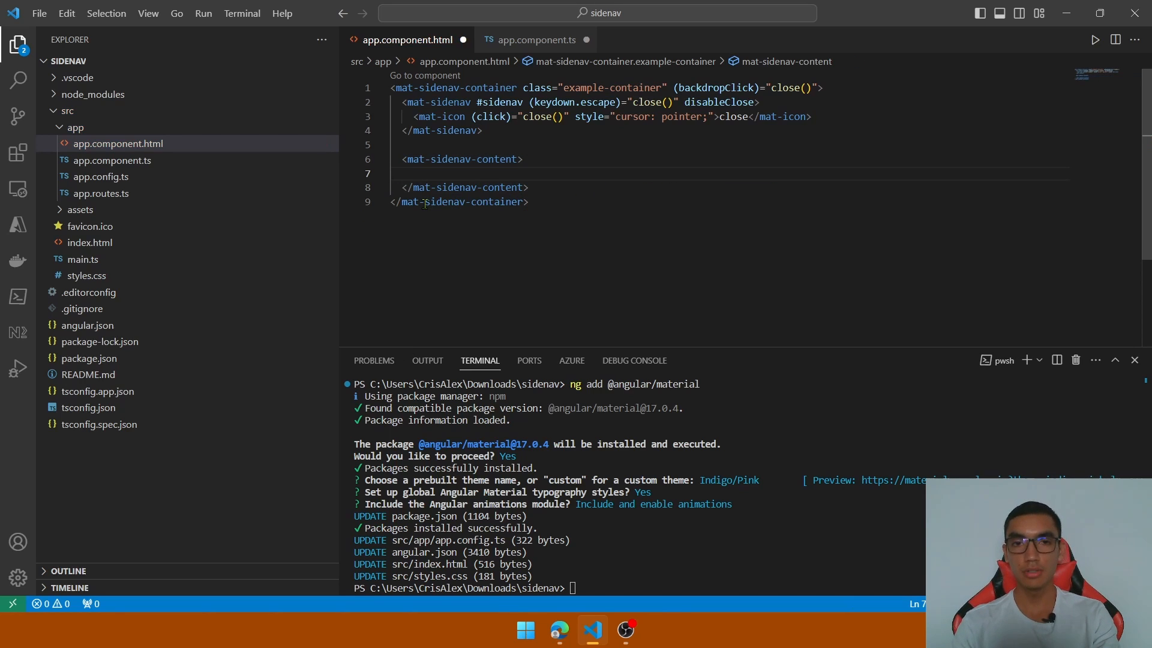
key("alt+tab")
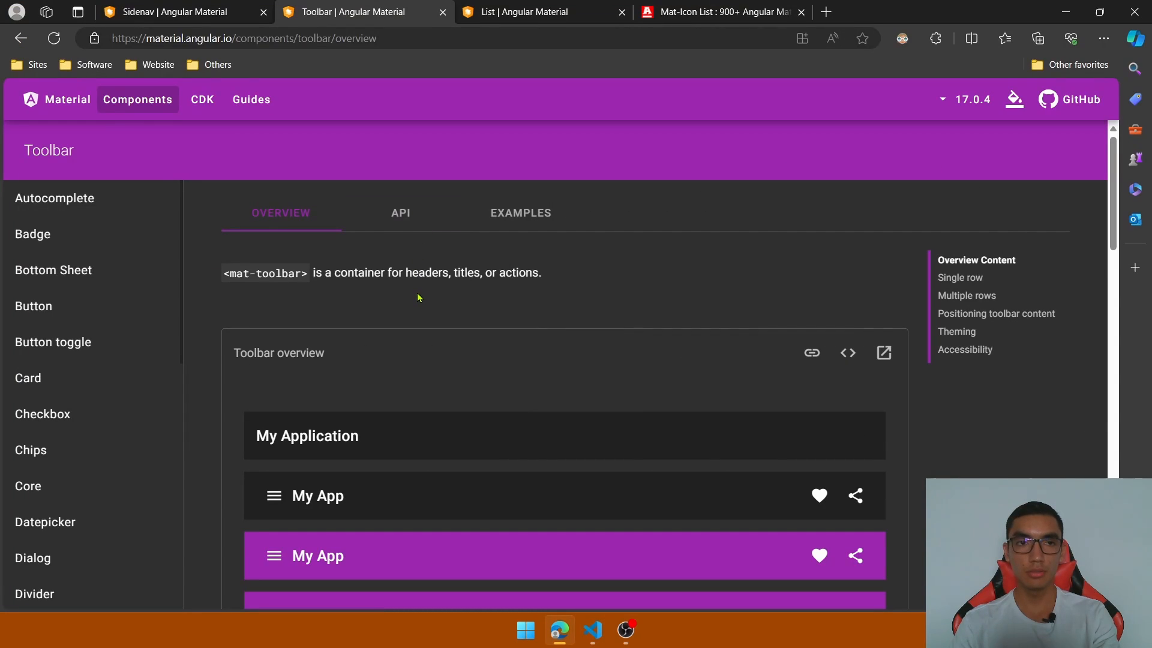
scroll("down", 3)
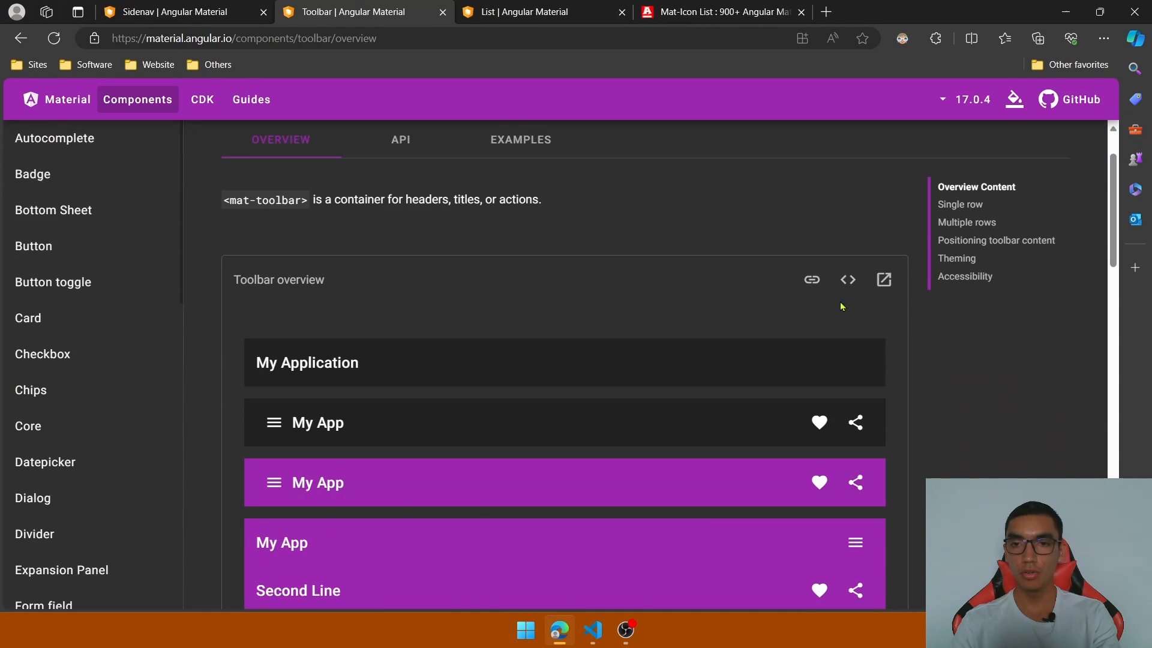
mouse_move(847, 279)
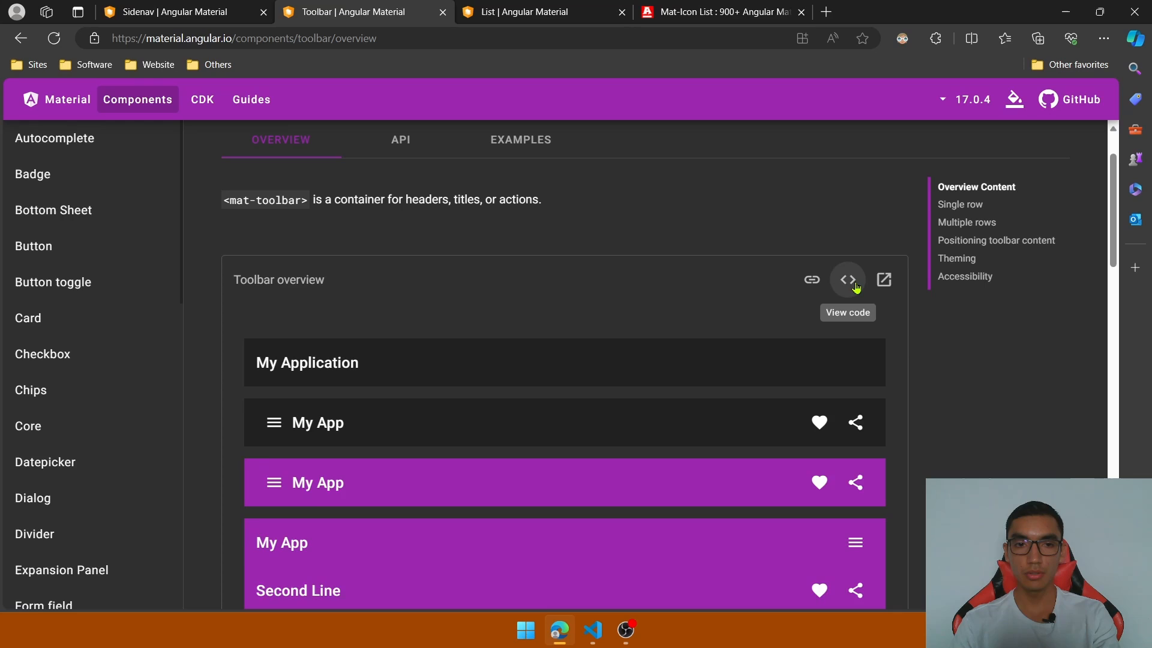
left_click(846, 280)
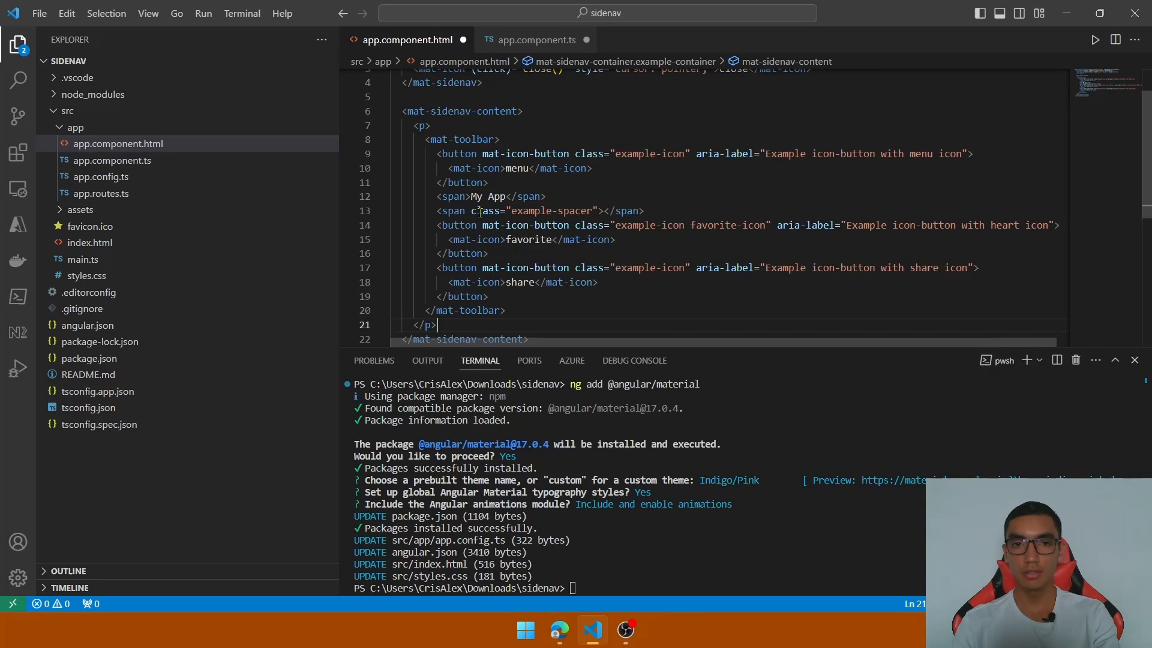
left_click(558, 630)
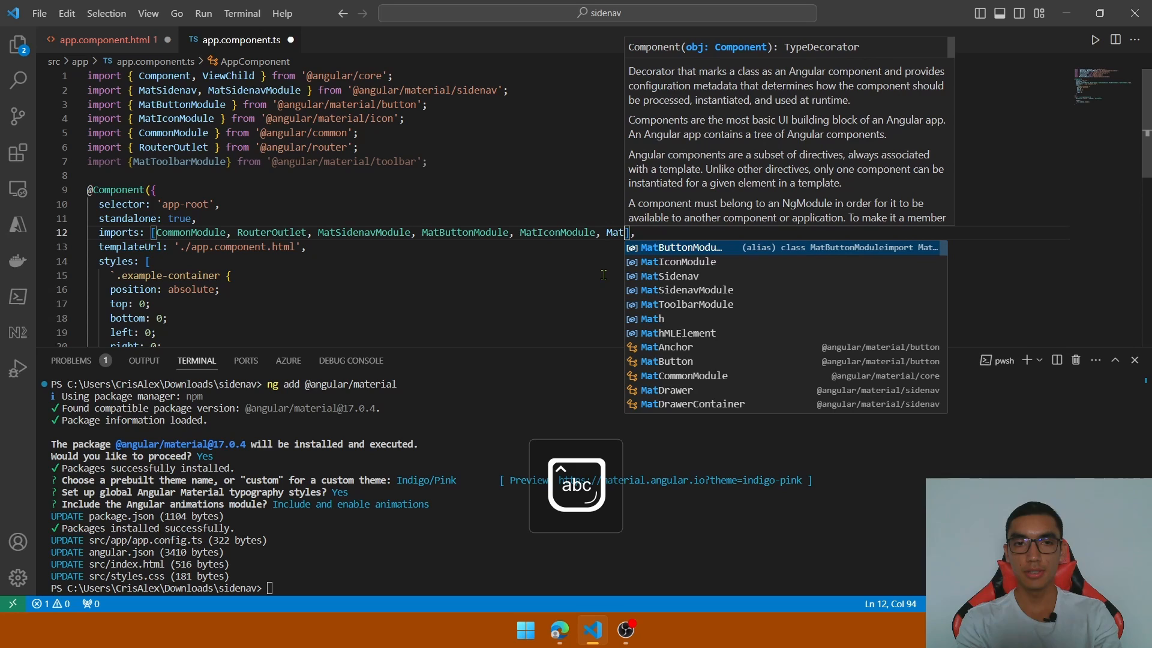
left_click(106, 40)
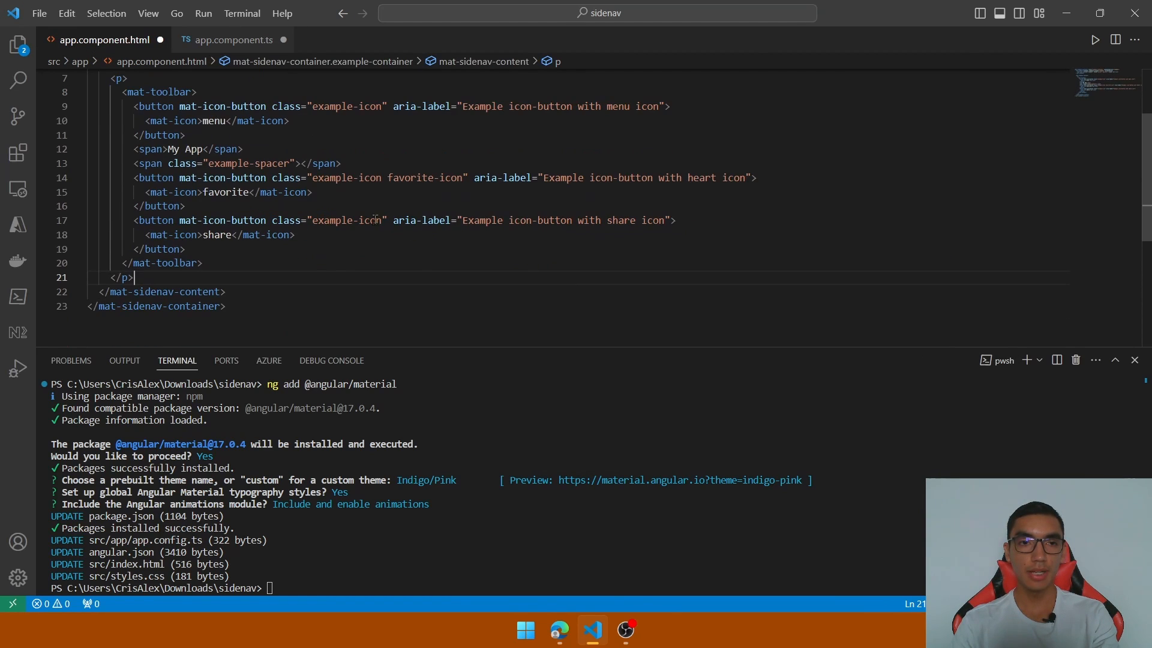
left_click(559, 630)
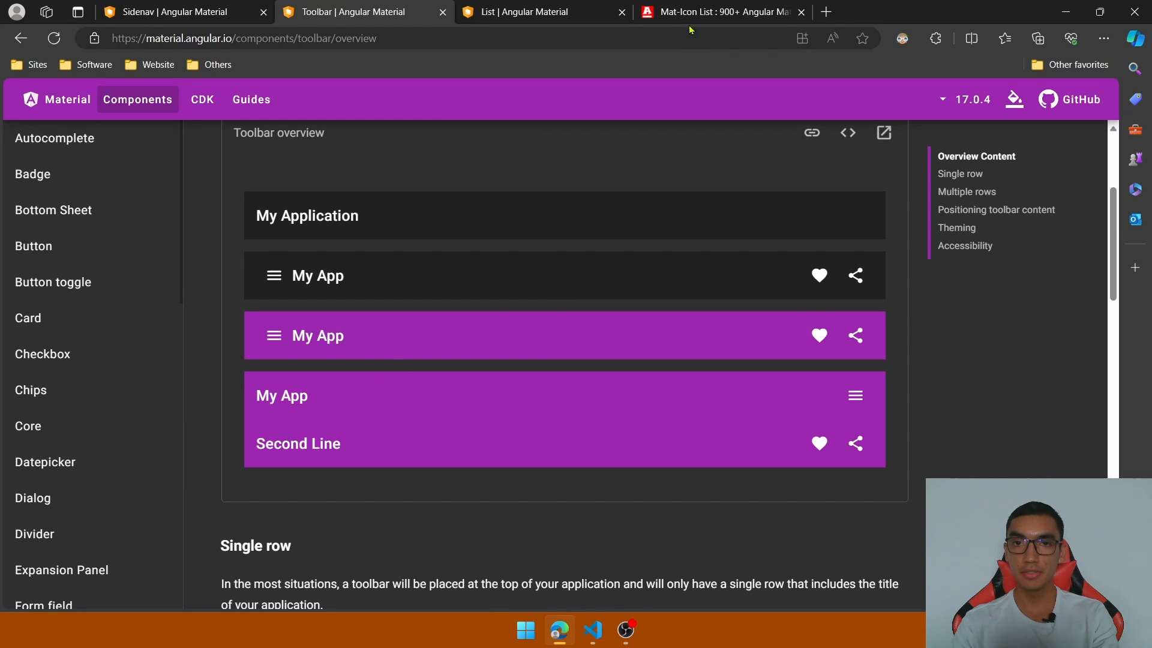
left_click(719, 12)
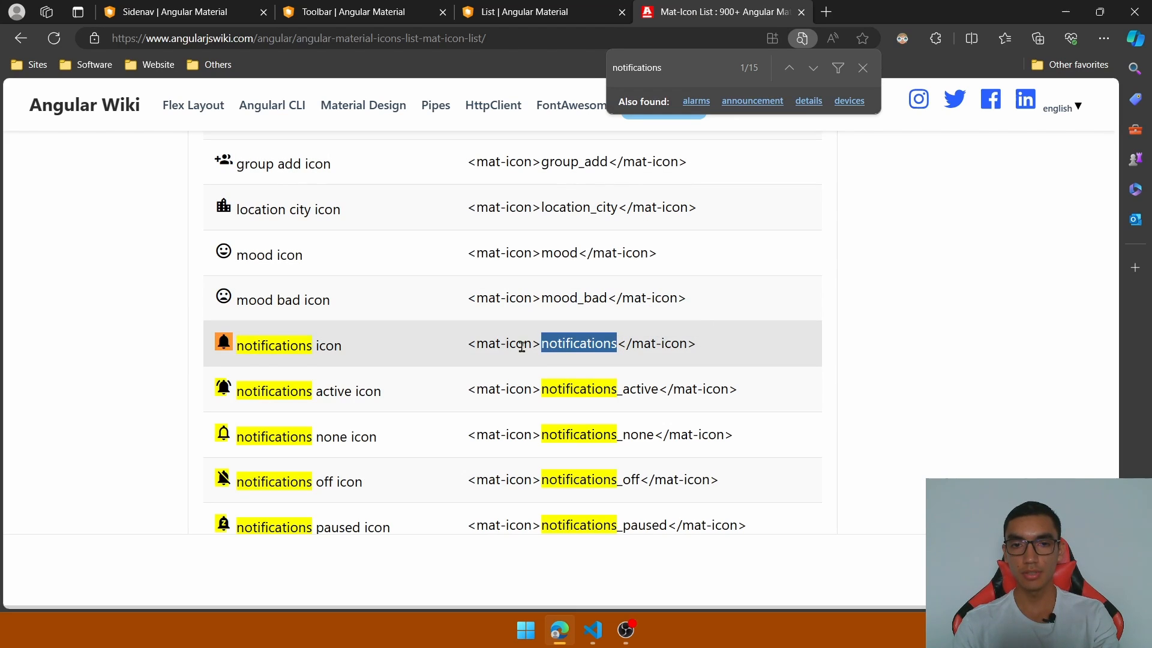
left_click(592, 630)
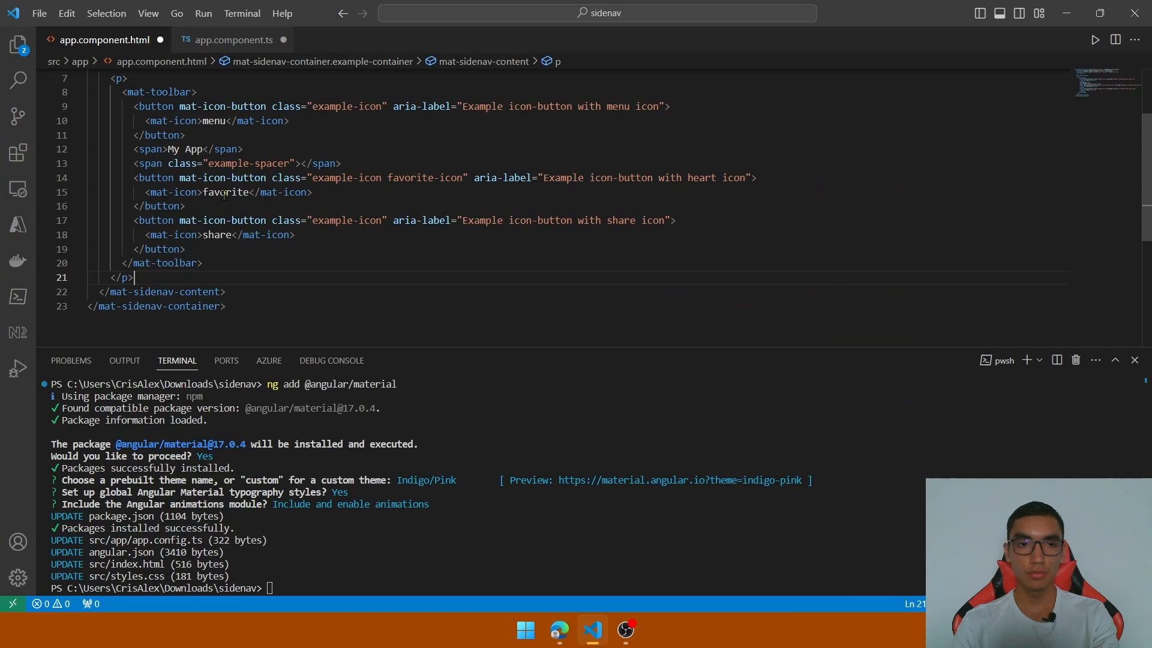
Change the favorite button to a notifications icon with (click)="sidenav.open()" and save.
type("notifications")
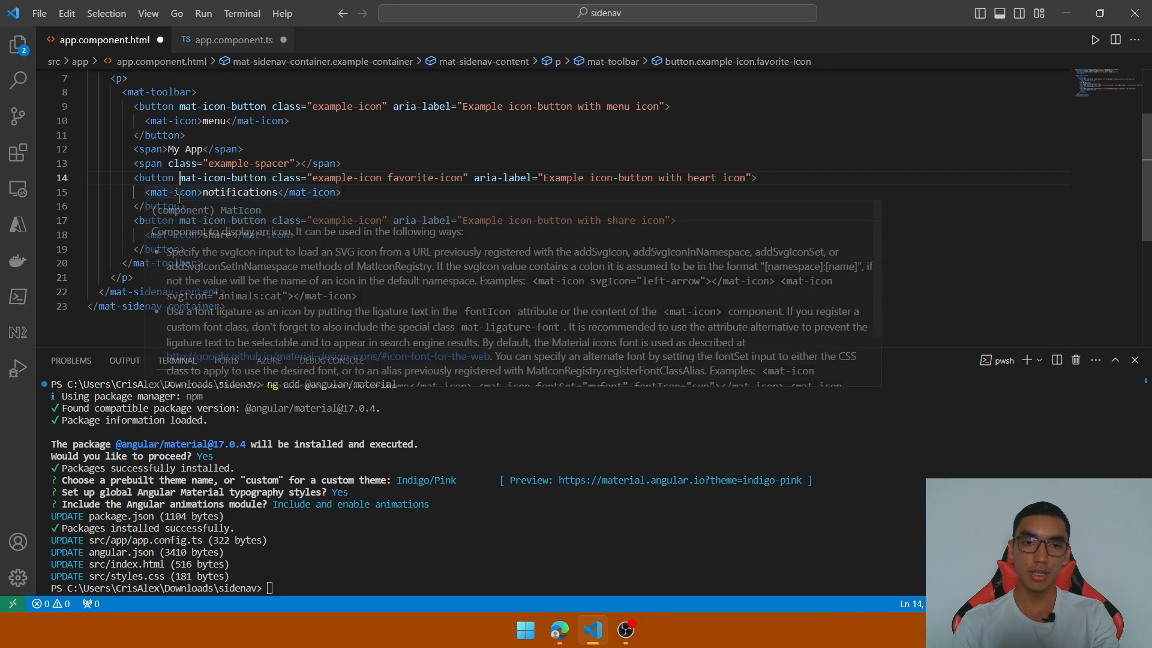
type("(c")
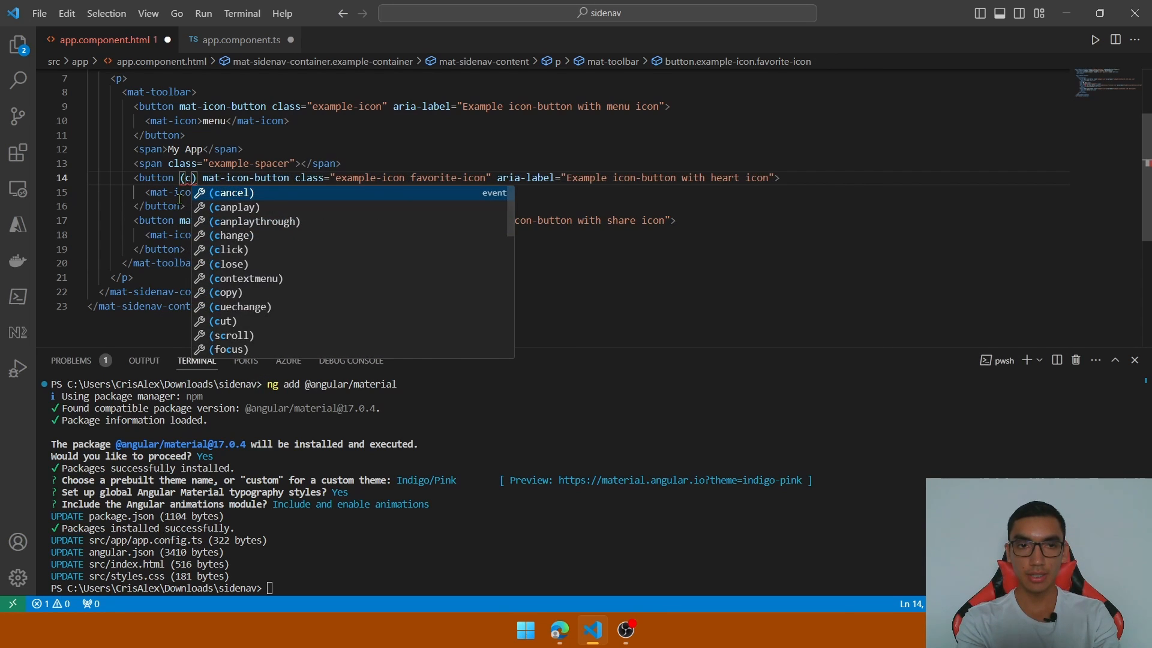
type("(click)=\"sidenav")
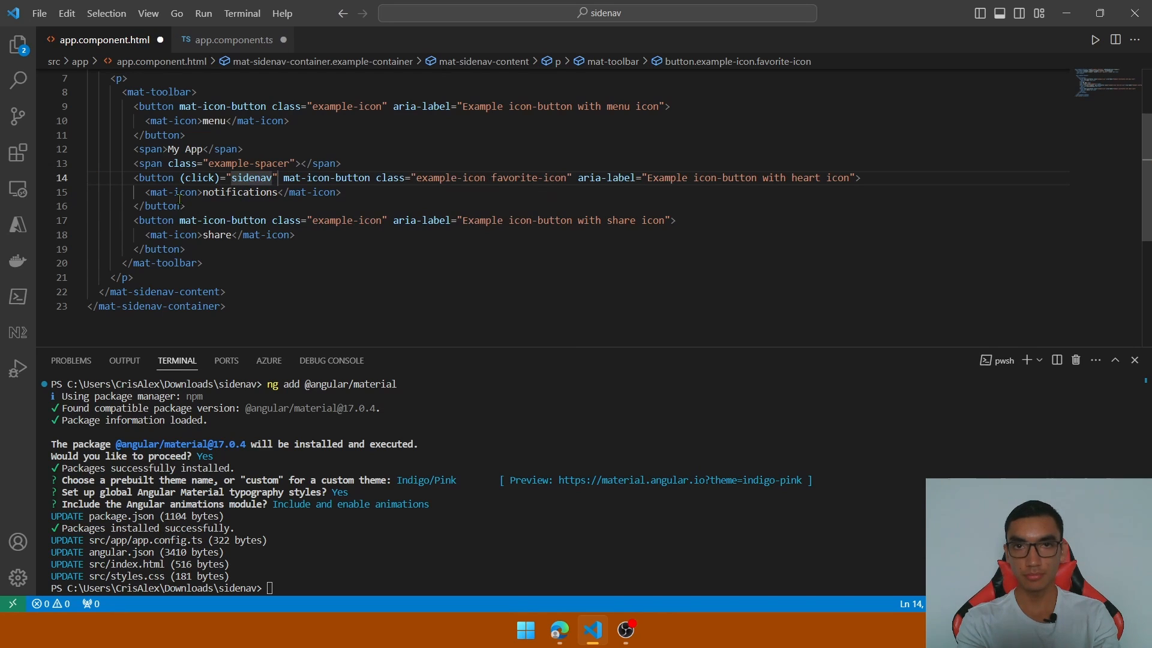
type(".open(")
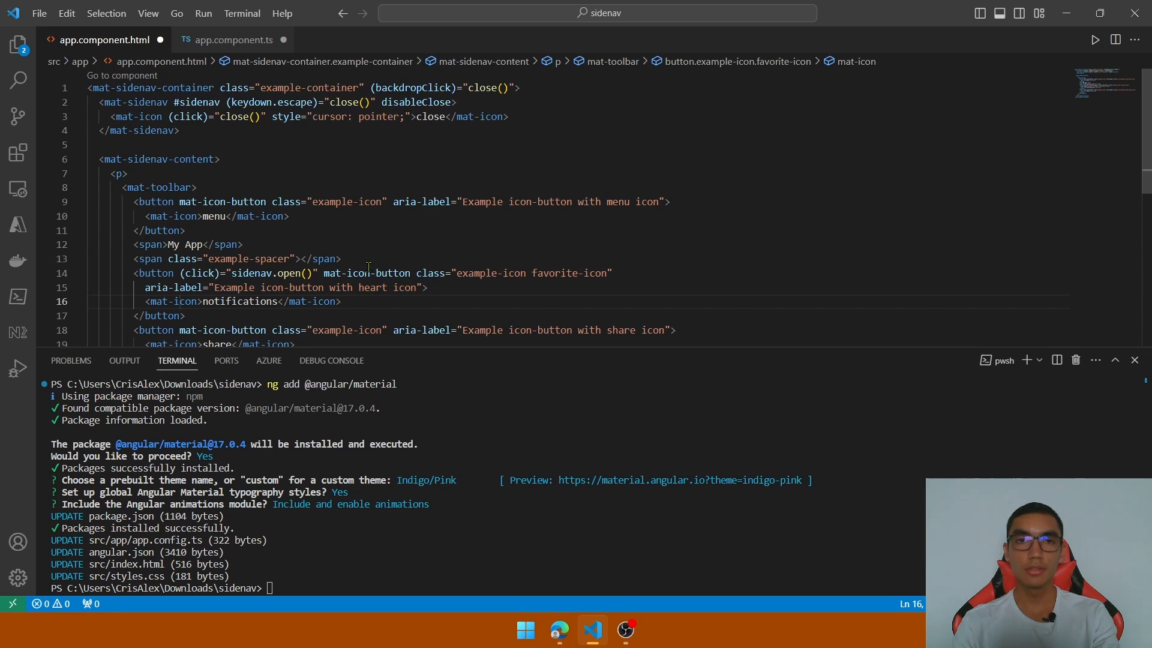
mouse_move(383, 137)
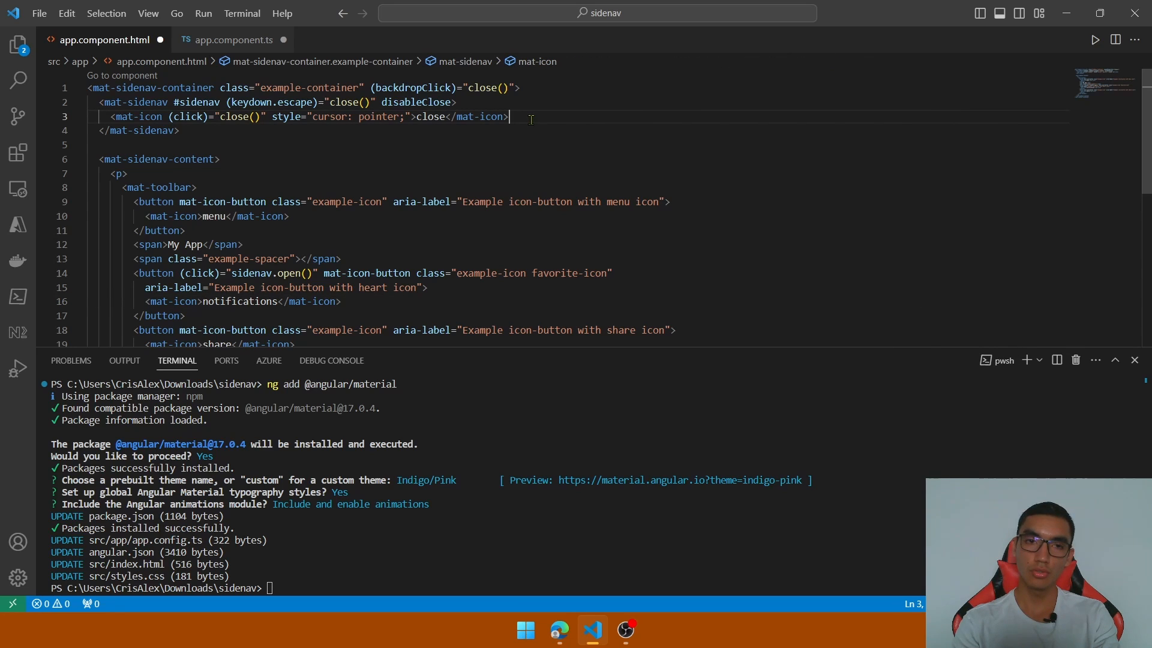
key("Enter")
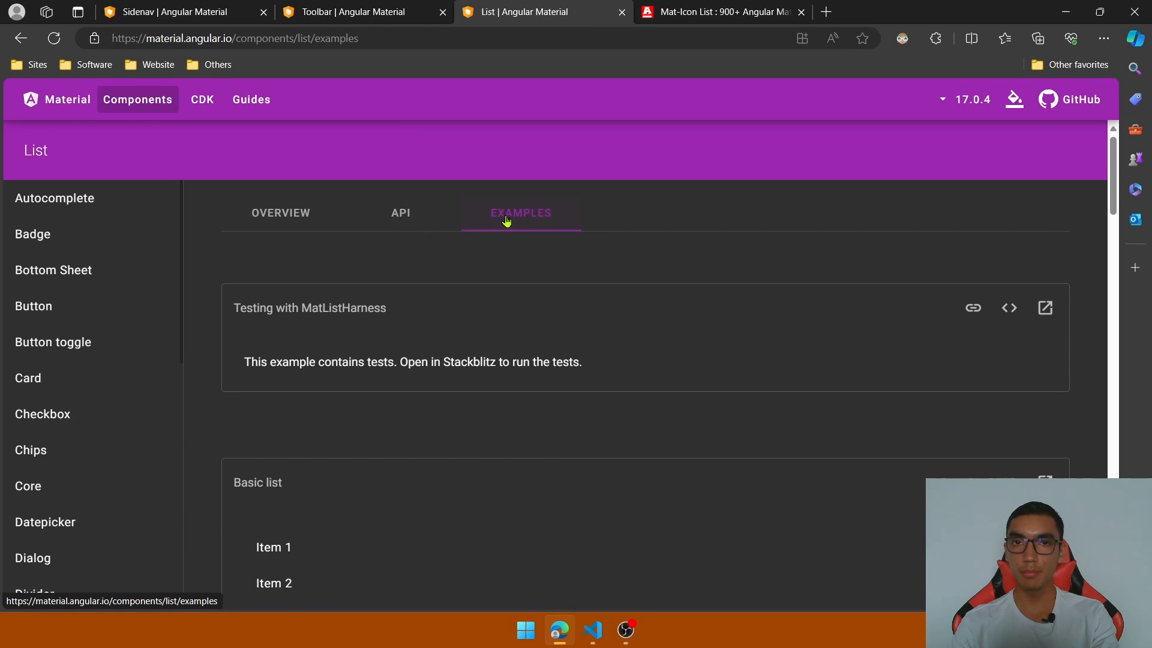
Copy the import {MatListModule} line from the List variants example code.
scroll("down", 3)
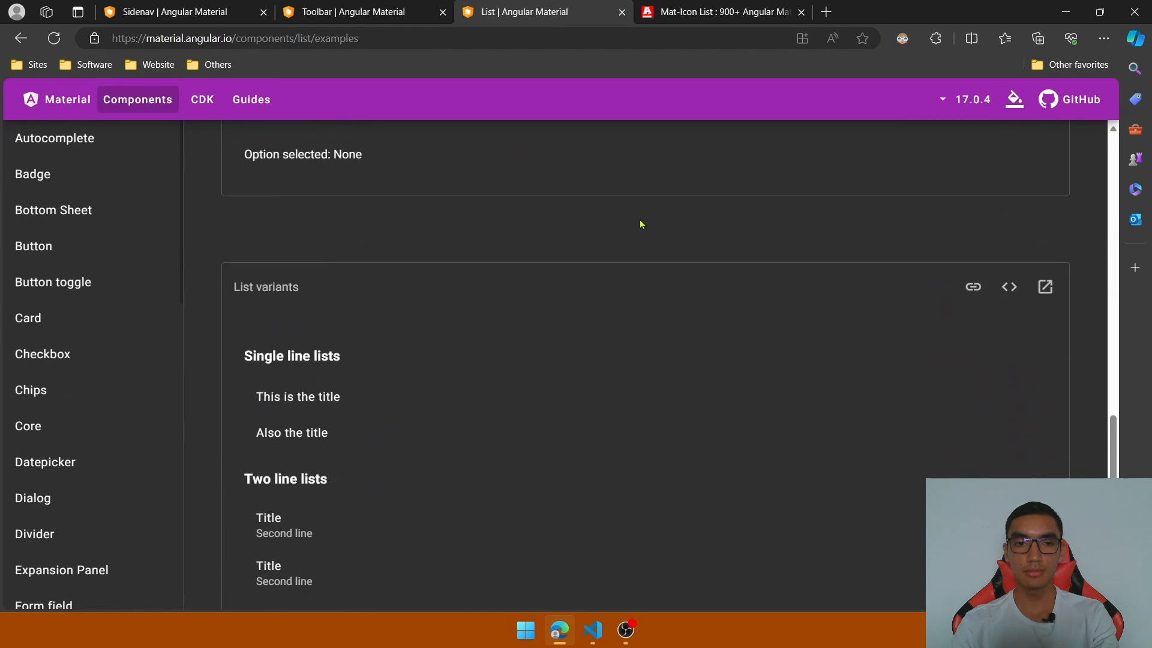
scroll("down", 3)
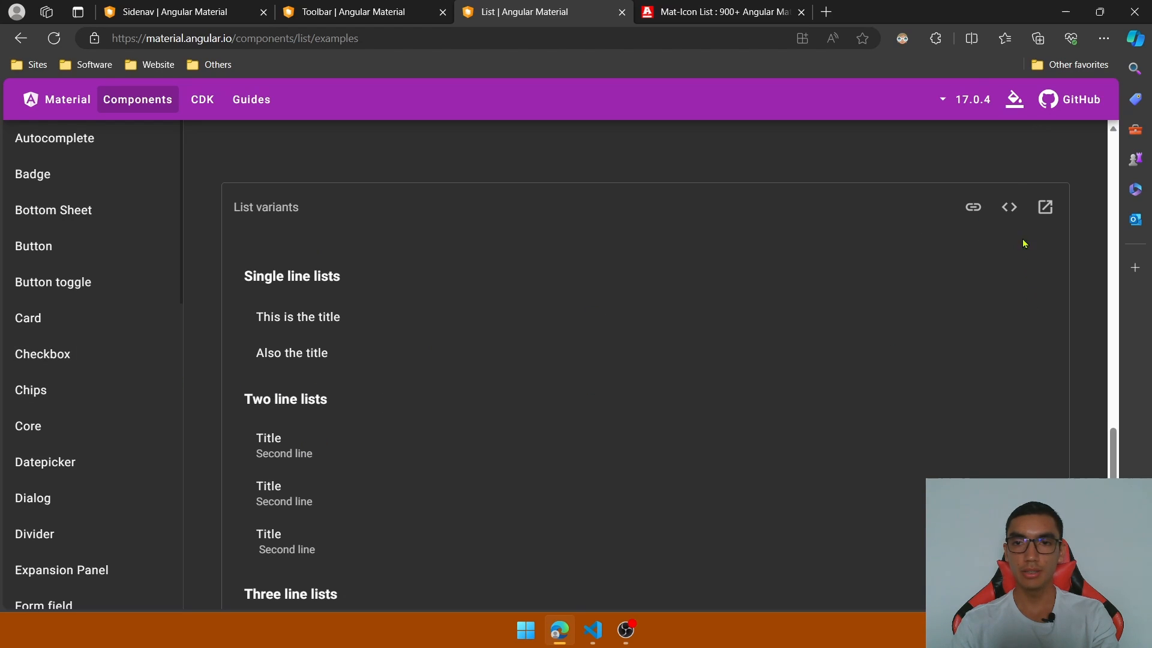
left_click(1009, 206)
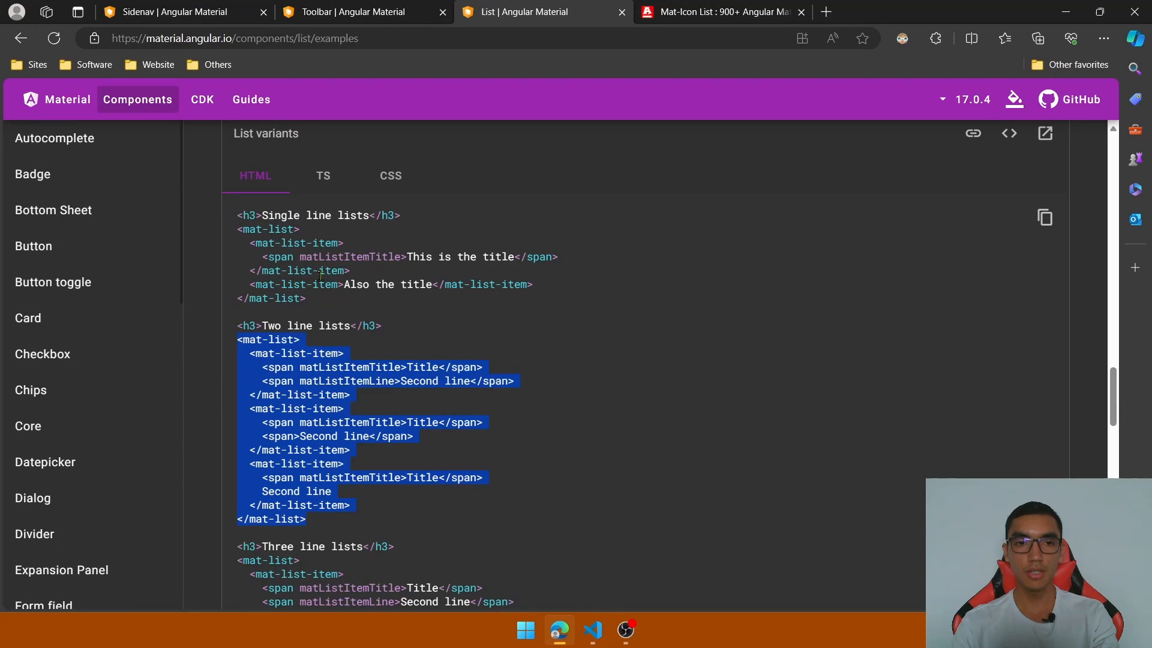
left_click(322, 175)
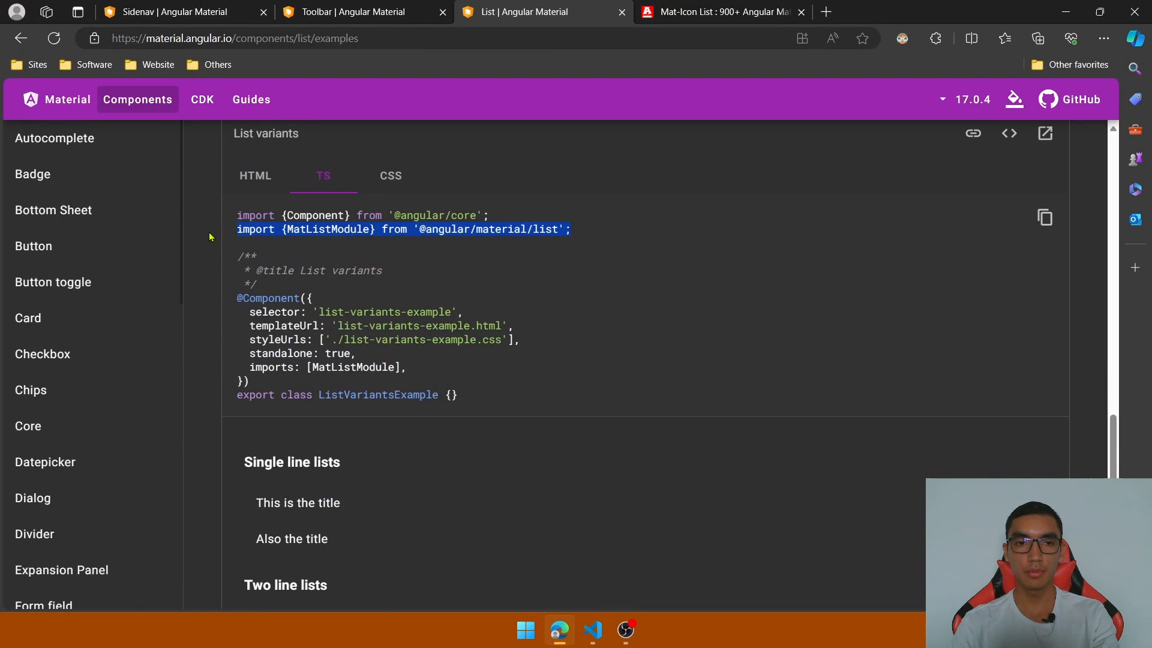
left_click(591, 630)
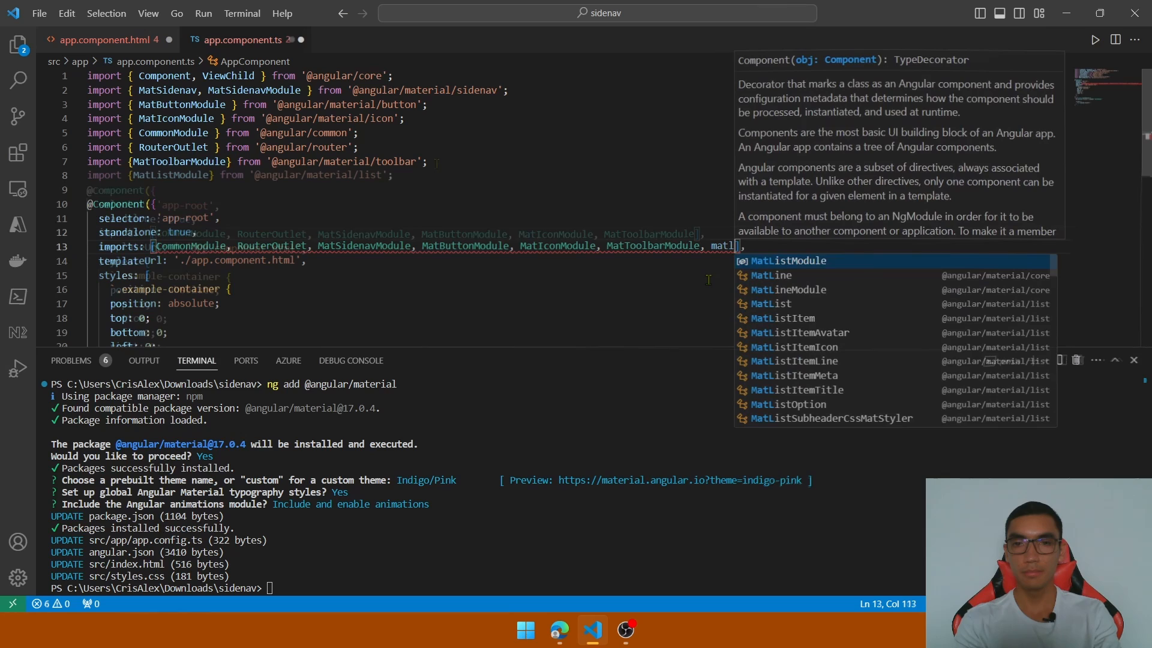
Add MatListModule to imports, write a mat-list with three Title / Second line items, and Save All.
left_click(103, 38)
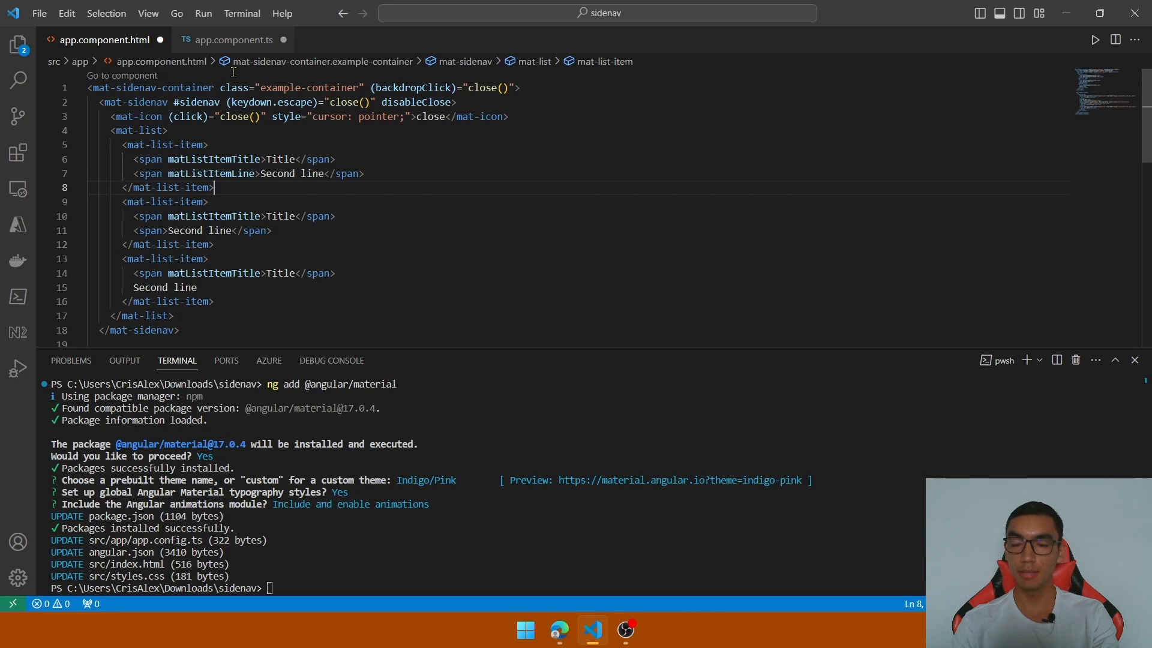
left_click(38, 13)
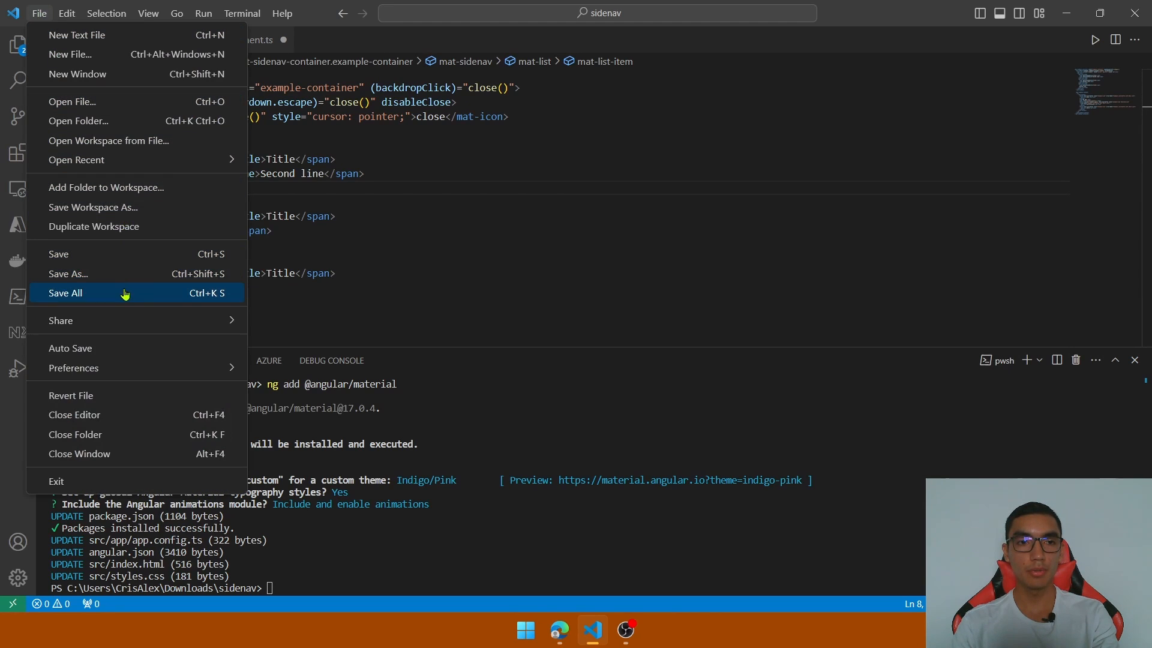
left_click(64, 292)
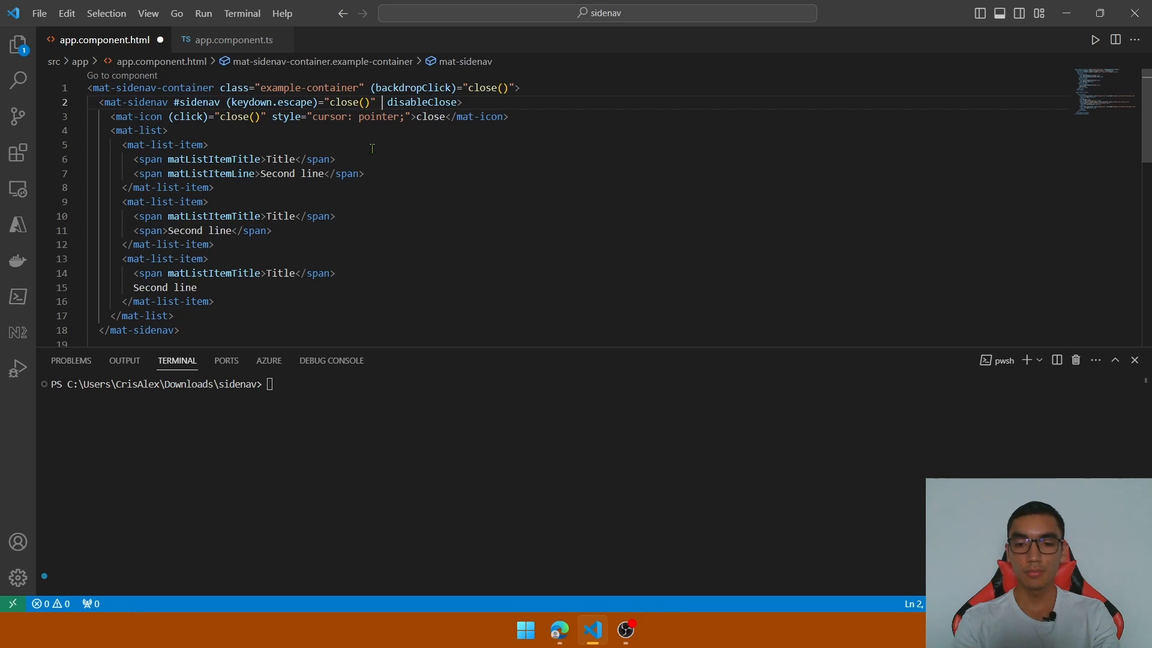
Give mat-sidenav position="end" and width 256px, then serve the app with ng s -o.
type("position=\"end")
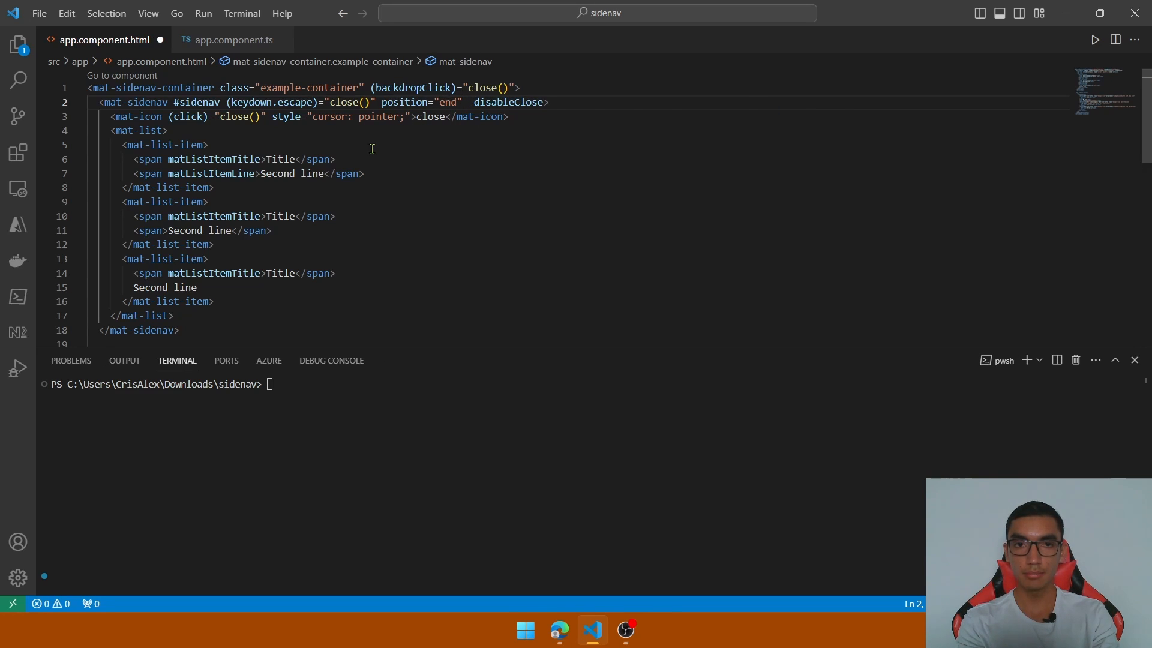
type("style=\"width: 256;")
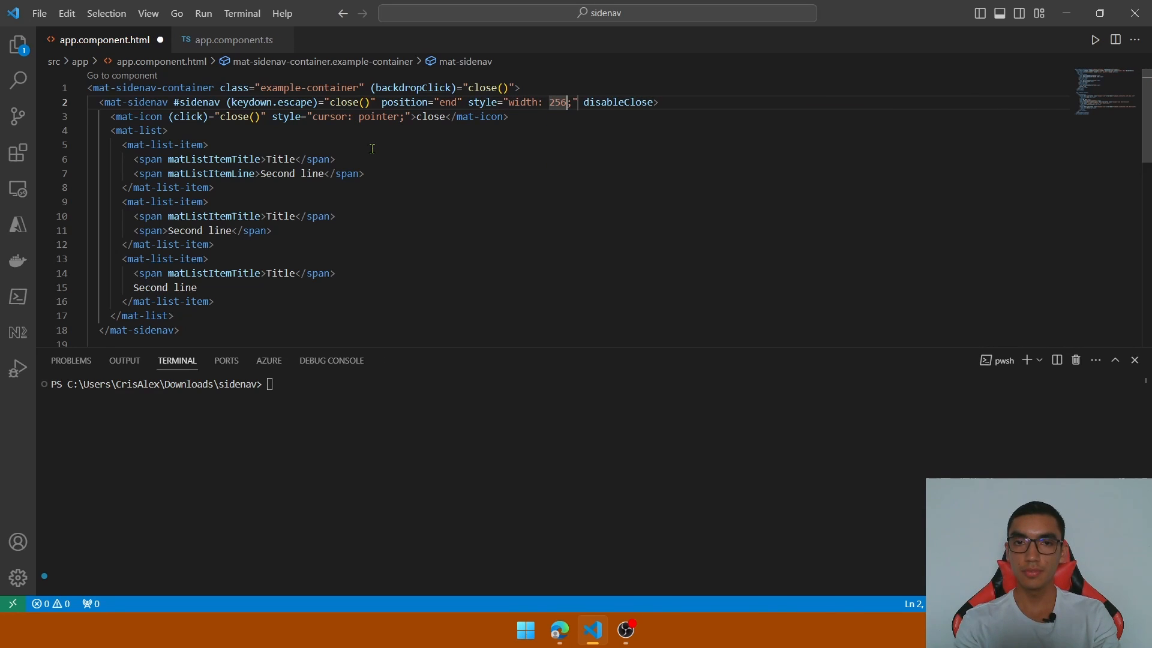
scroll("down", 3)
type("px")
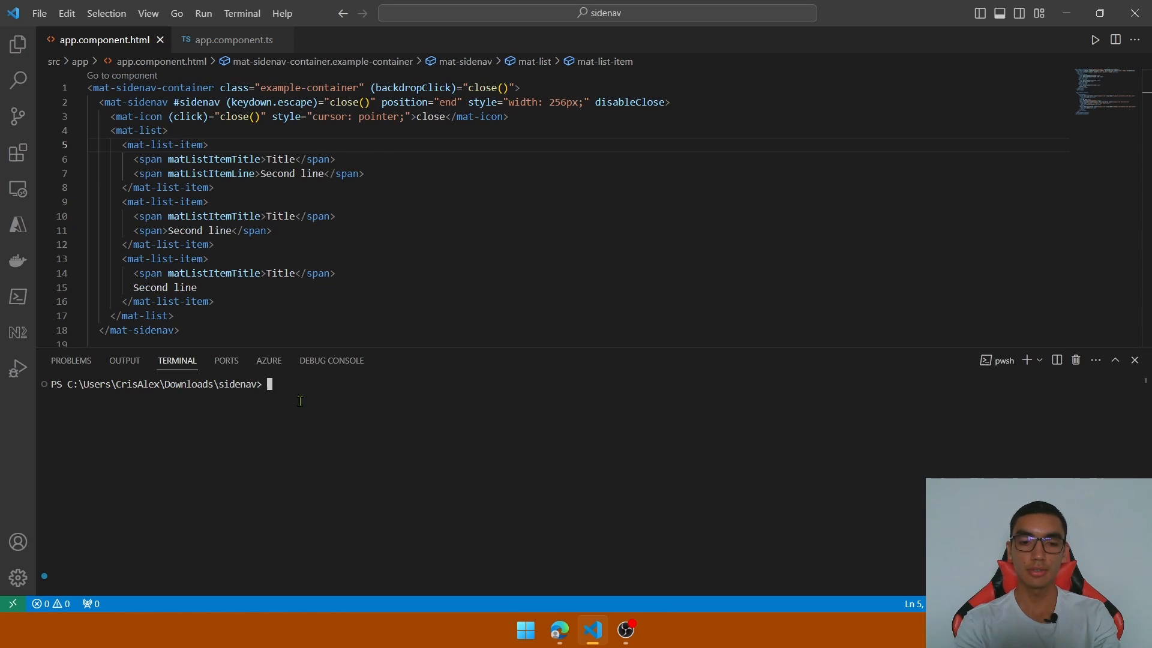
type("ng s")
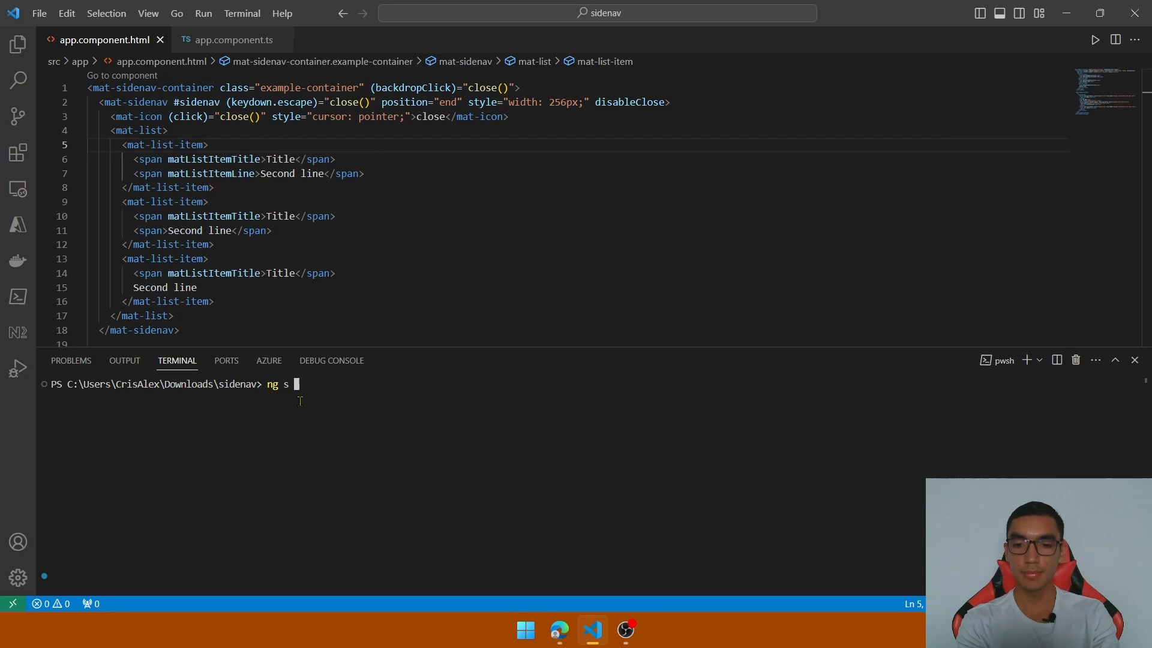
type("-o")
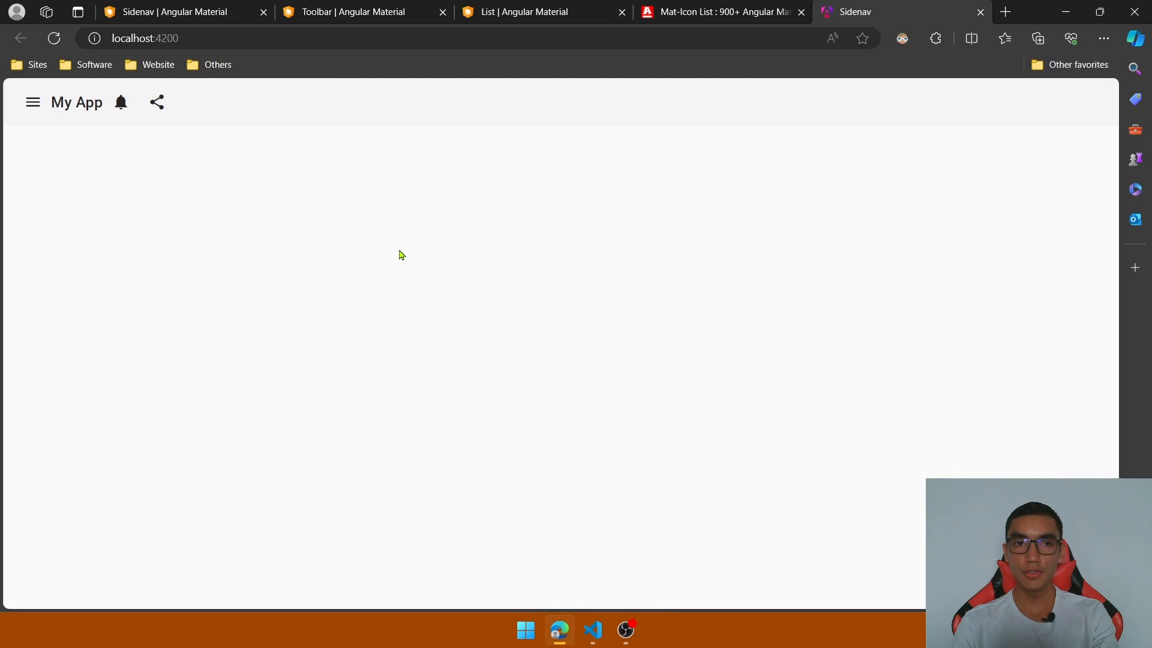
mouse_move(208, 207)
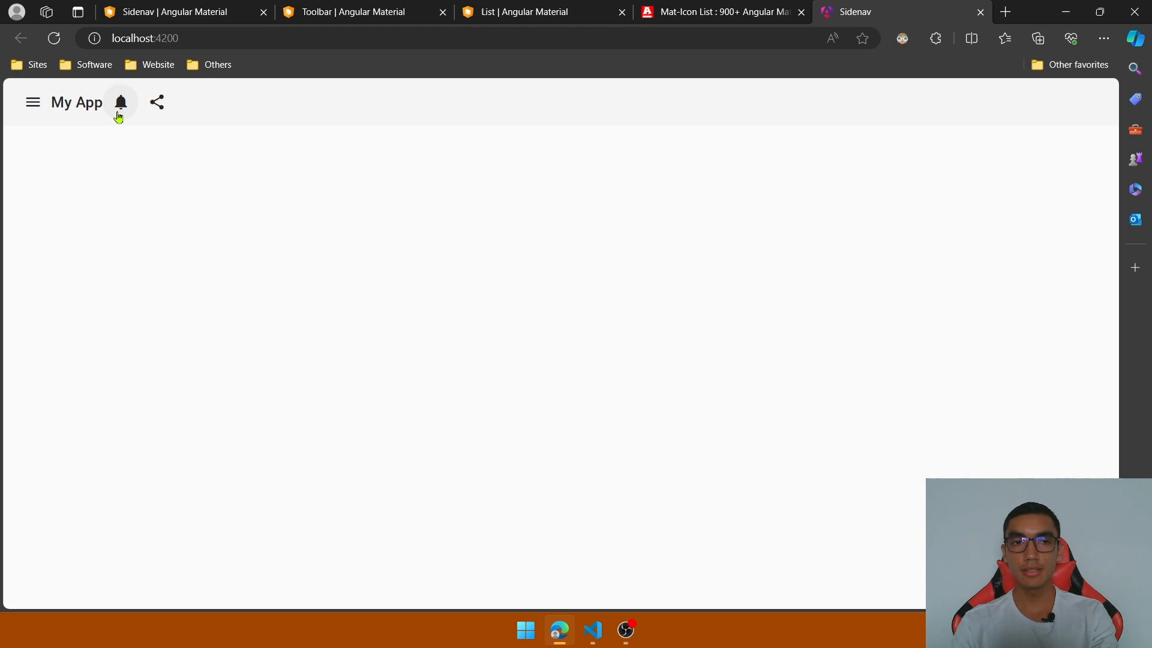
Open the notifications sidenav from the toolbar bell, close it with the close icon, and reopen it.
left_click(120, 102)
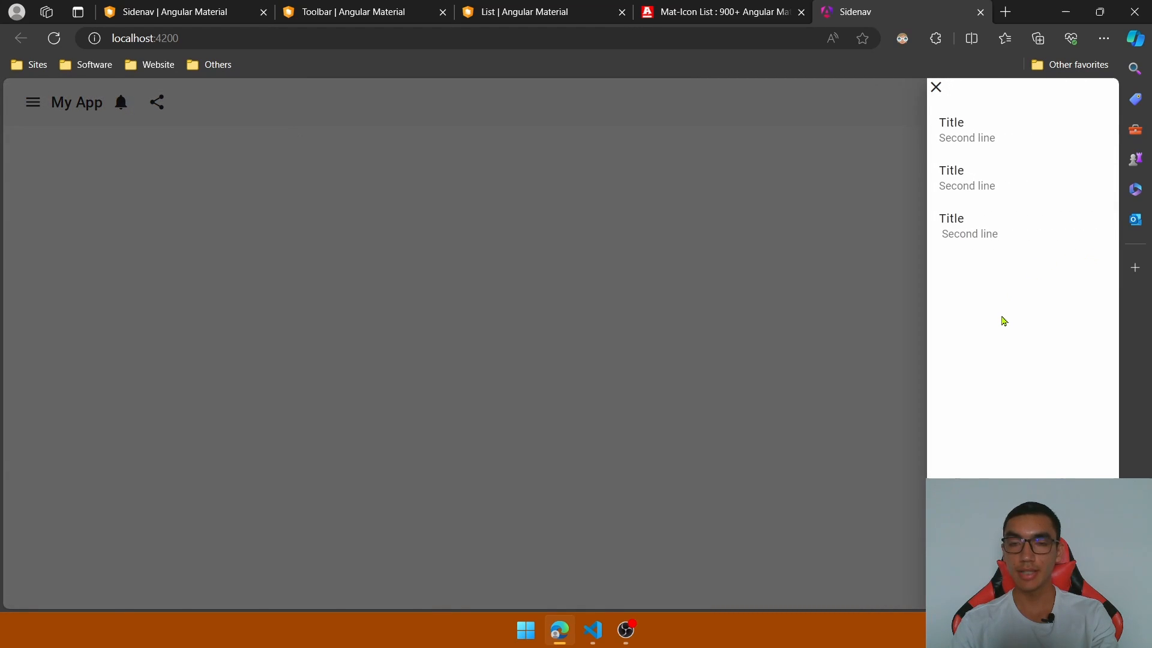
mouse_move(955, 144)
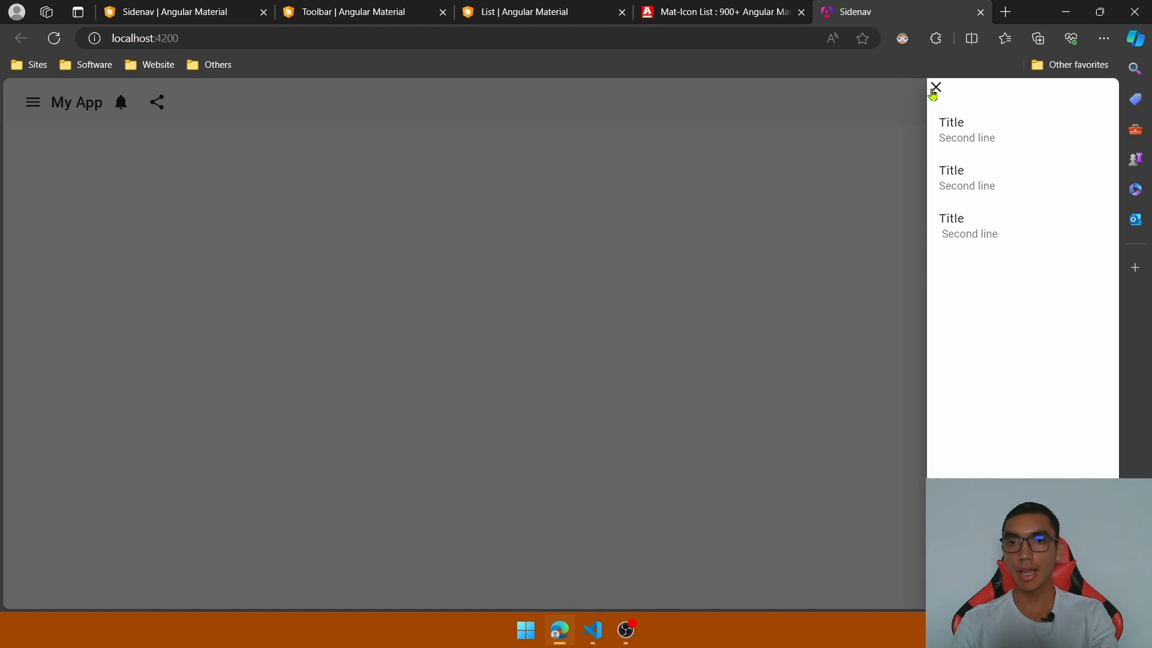
mouse_move(963, 152)
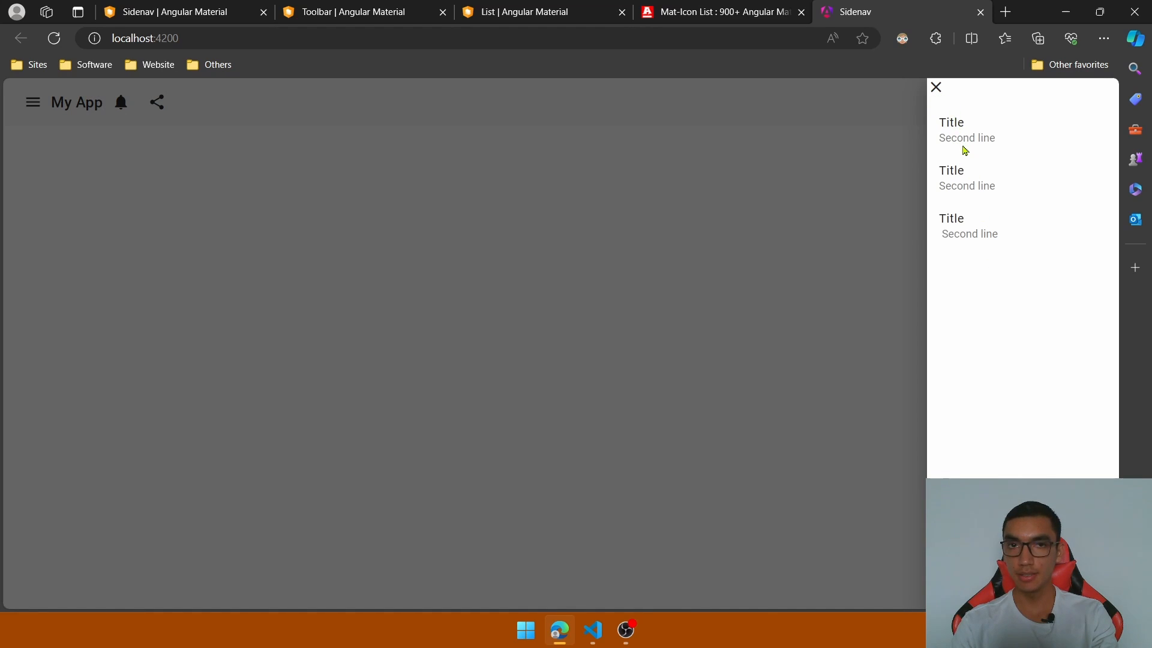
mouse_move(975, 207)
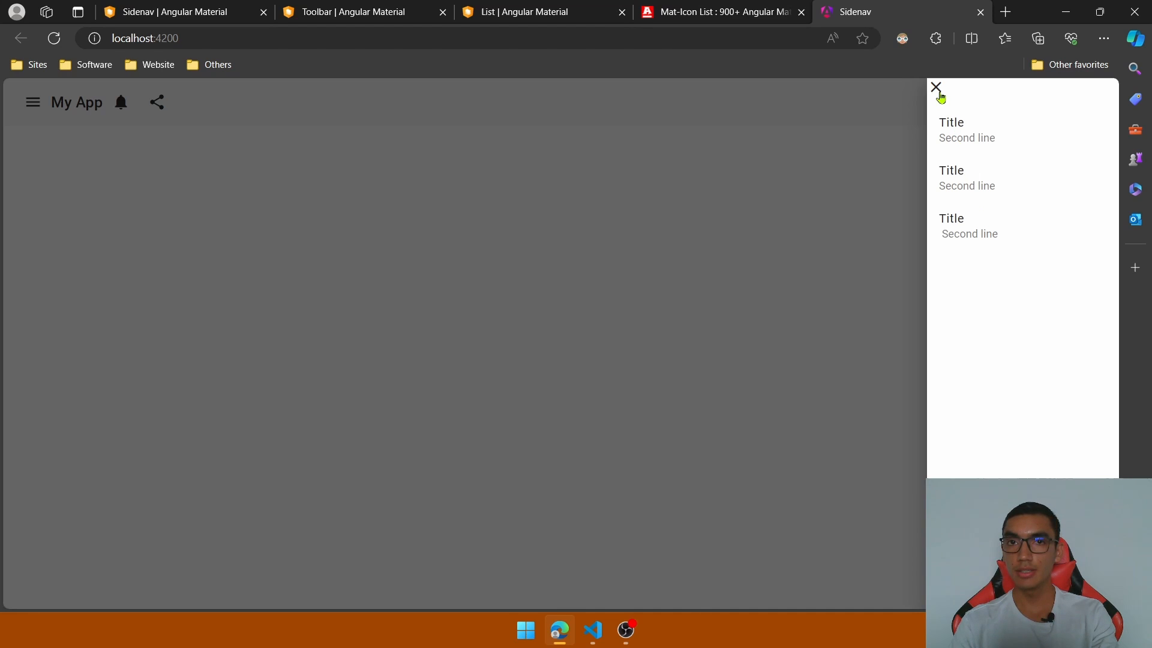
left_click(935, 87)
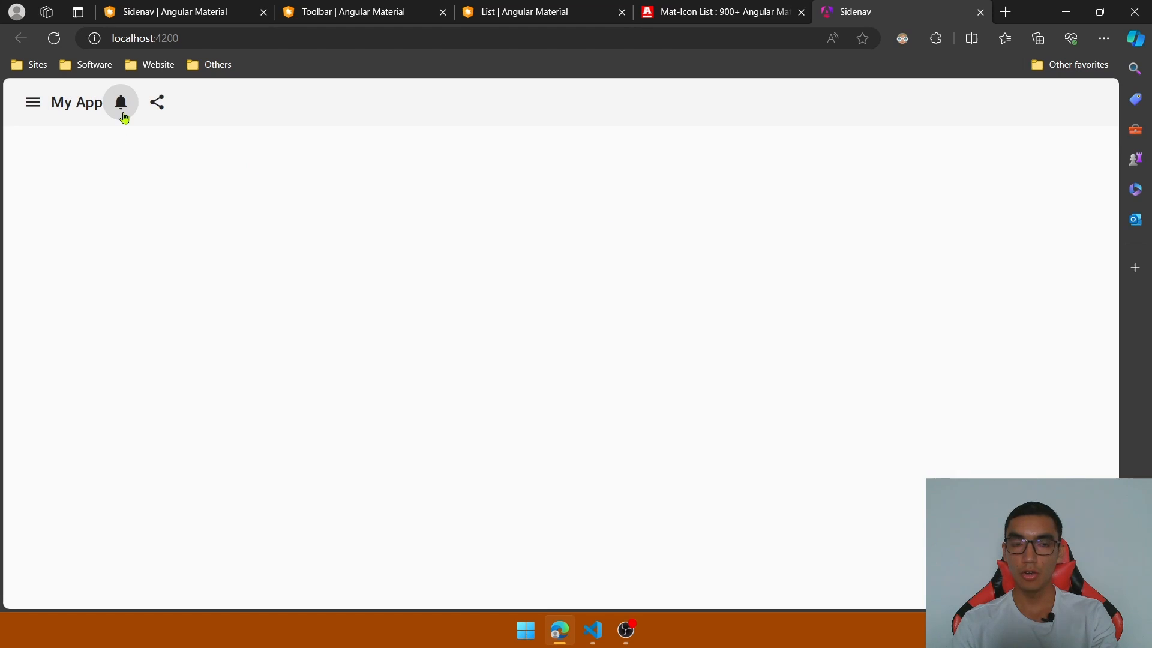
left_click(120, 102)
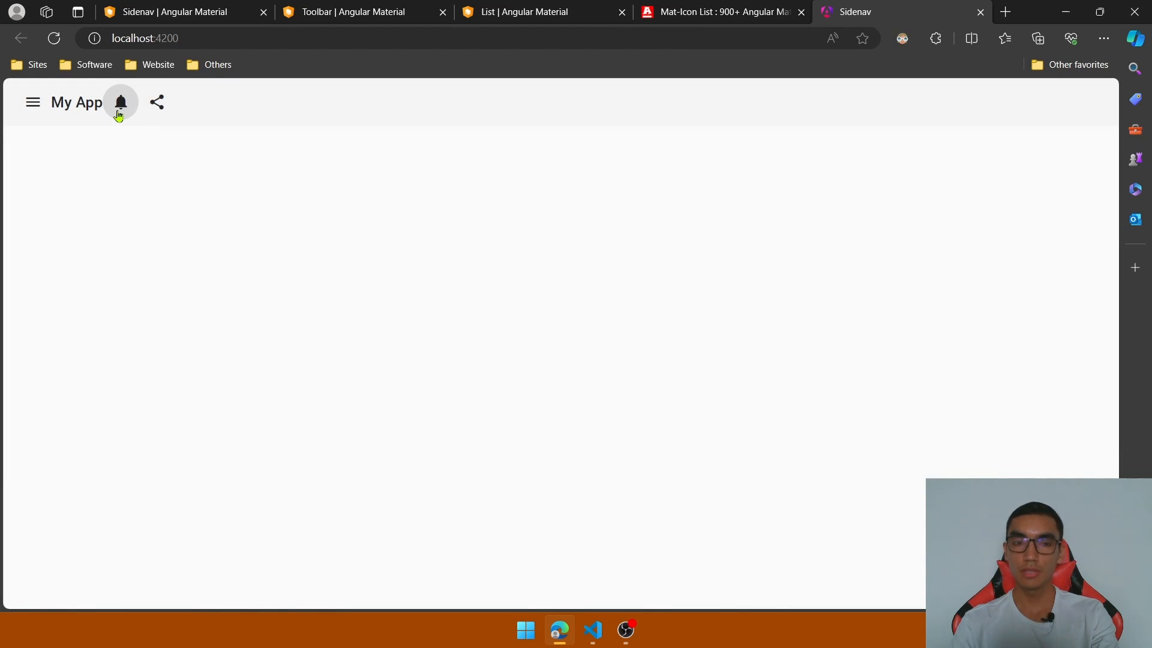
left_click(120, 102)
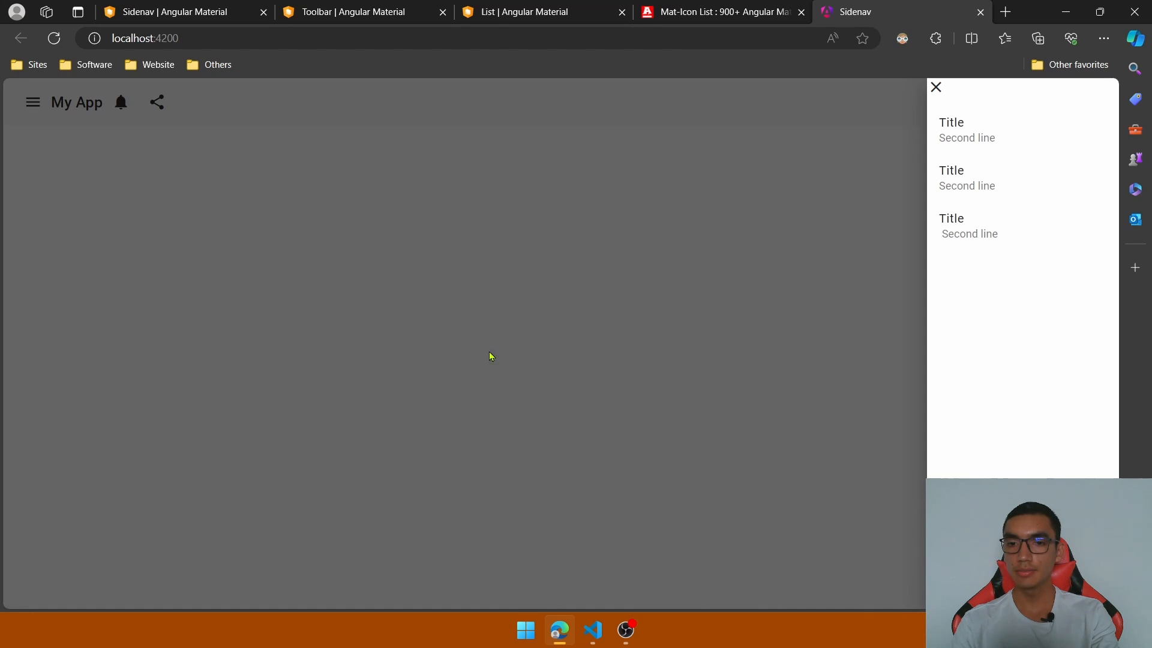
mouse_move(787, 281)
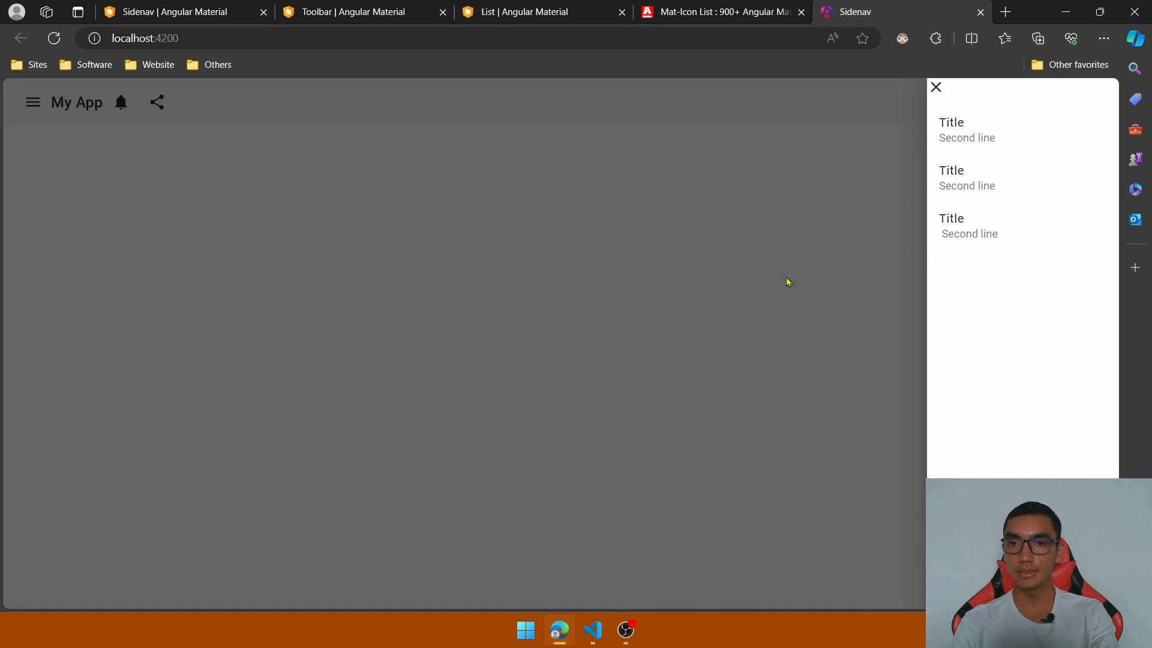
mouse_move(910, 270)
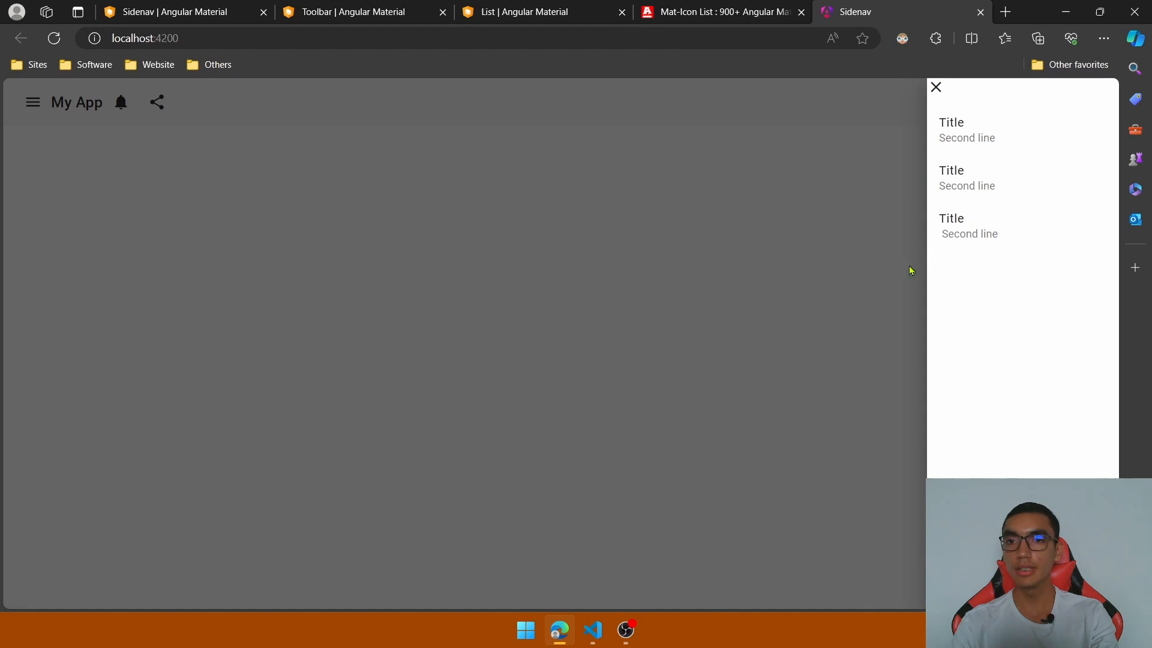
Dismiss the sidenav via the dimmed backdrop, then open it again to show the three two-line items.
left_click(936, 86)
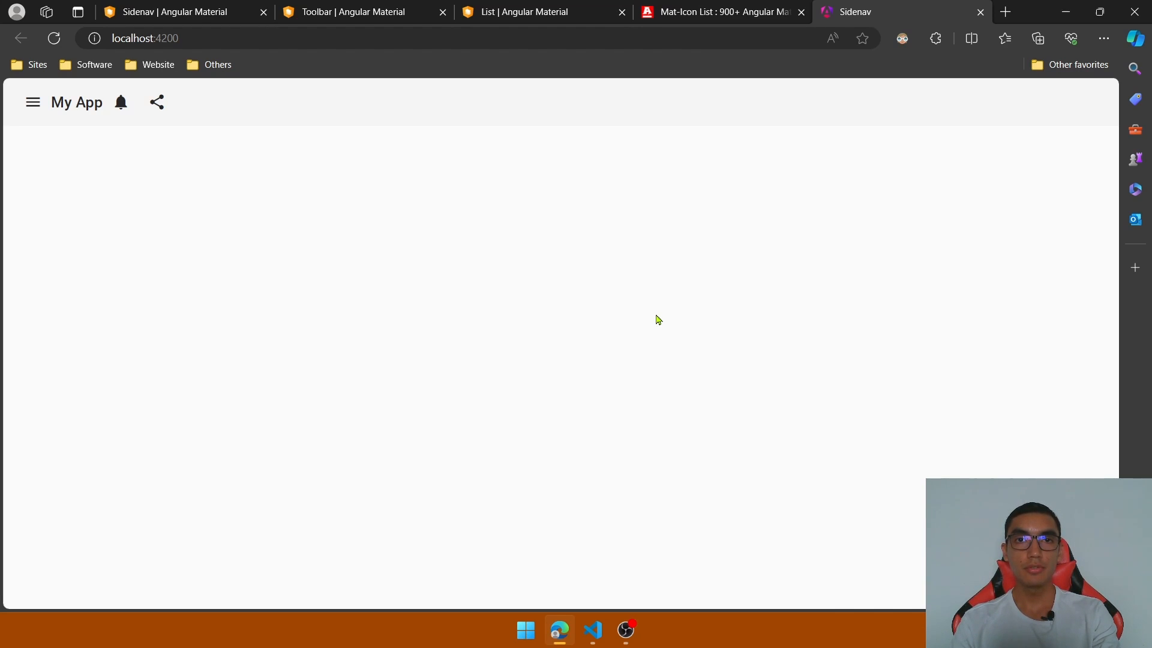
mouse_move(189, 183)
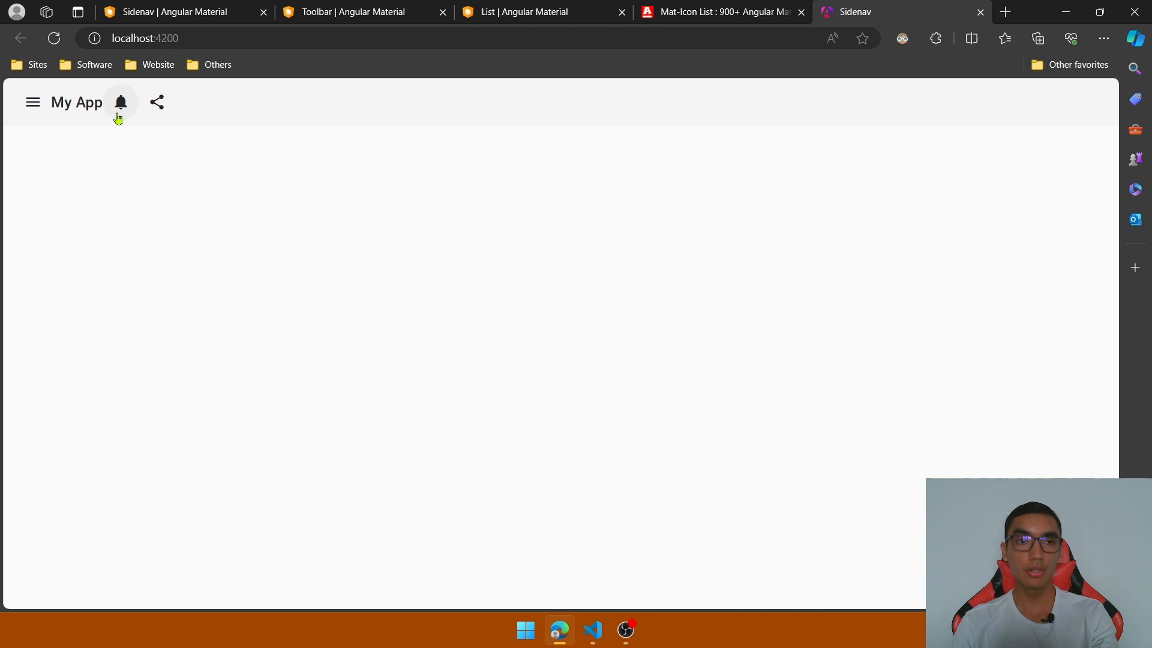
left_click(120, 102)
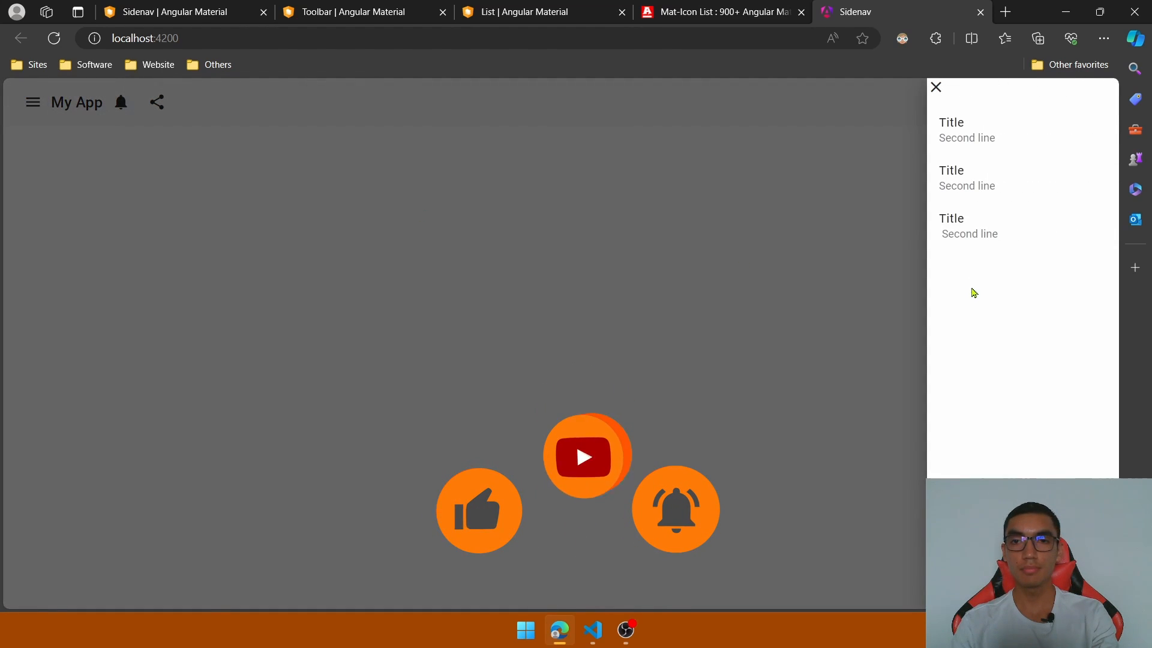